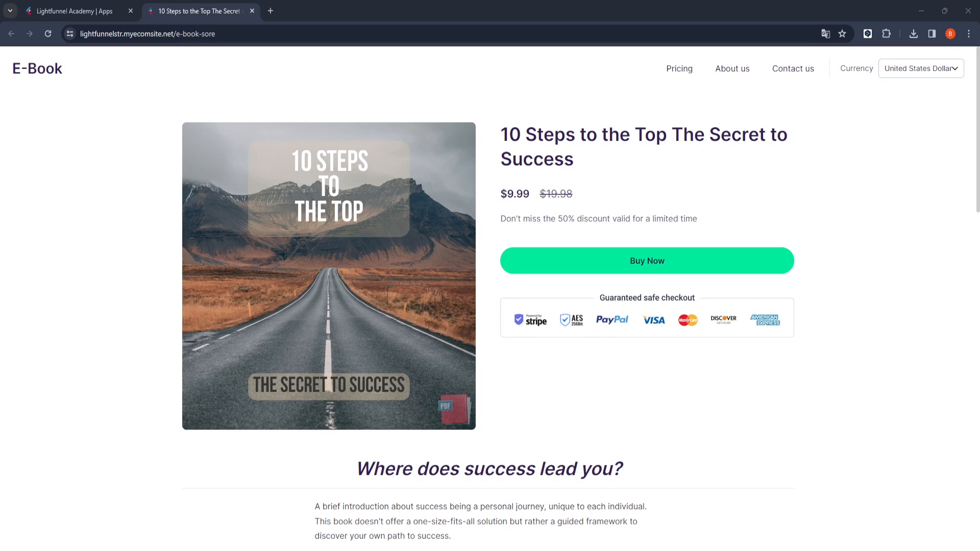
{"action": "mouse_move", "coordinate": [474, 232]}
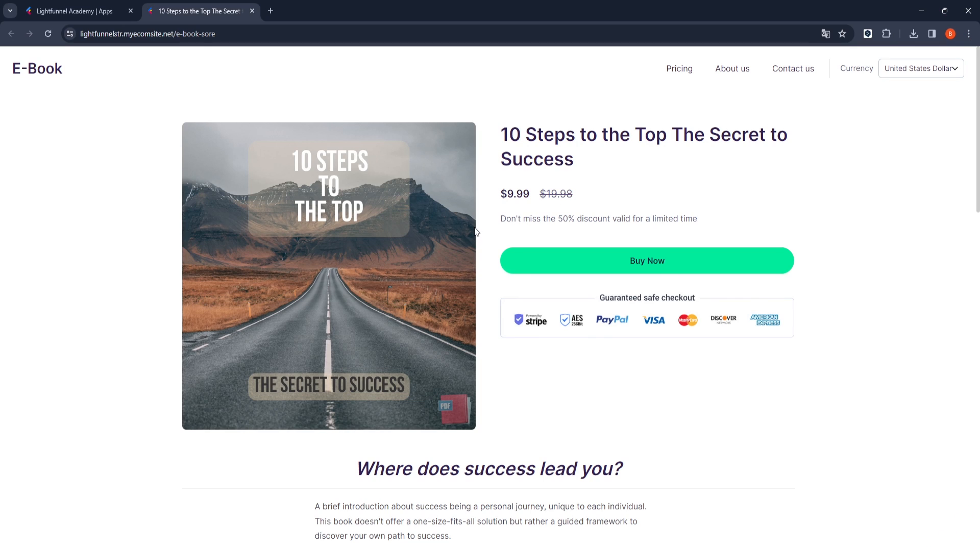
{"action": "mouse_move", "coordinate": [470, 233]}
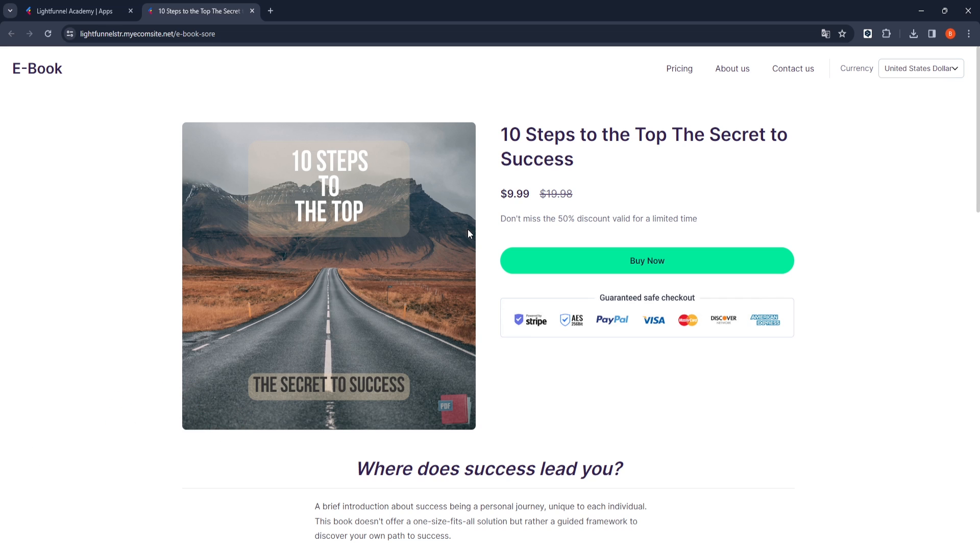
{"action": "mouse_move", "coordinate": [476, 238]}
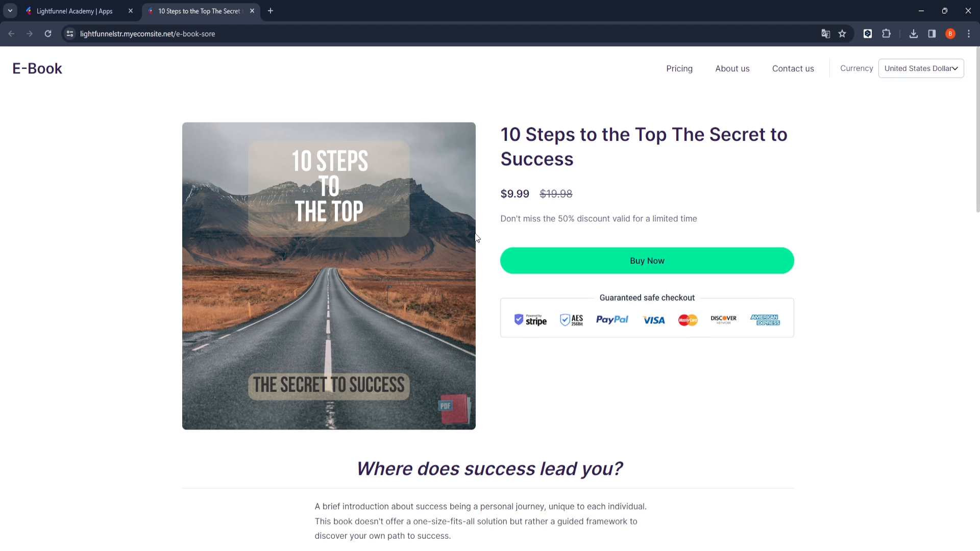
- Browse the store's app catalogue down to the Order management section
{"action": "left_click", "coordinate": [75, 11]}
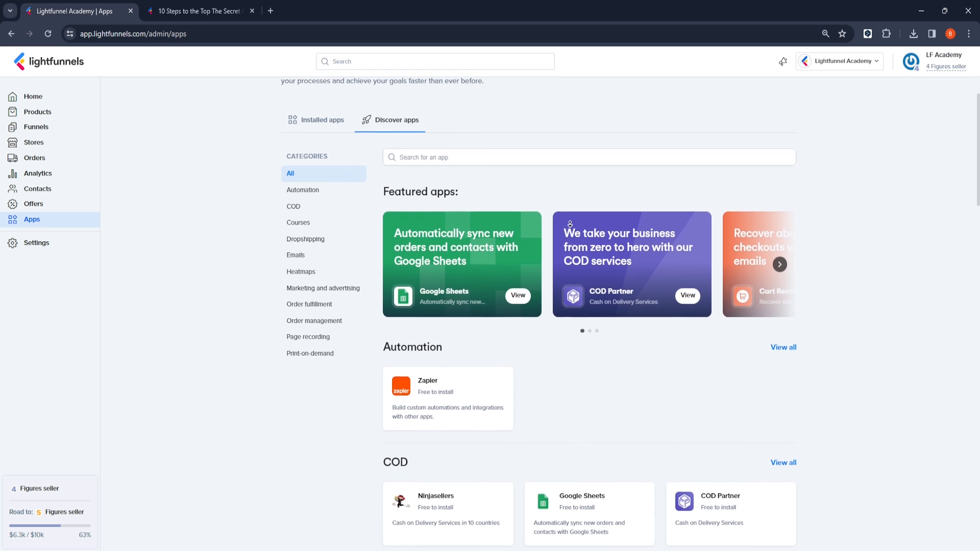
{"action": "scroll", "scroll_direction": "down", "scroll_amount": 3}
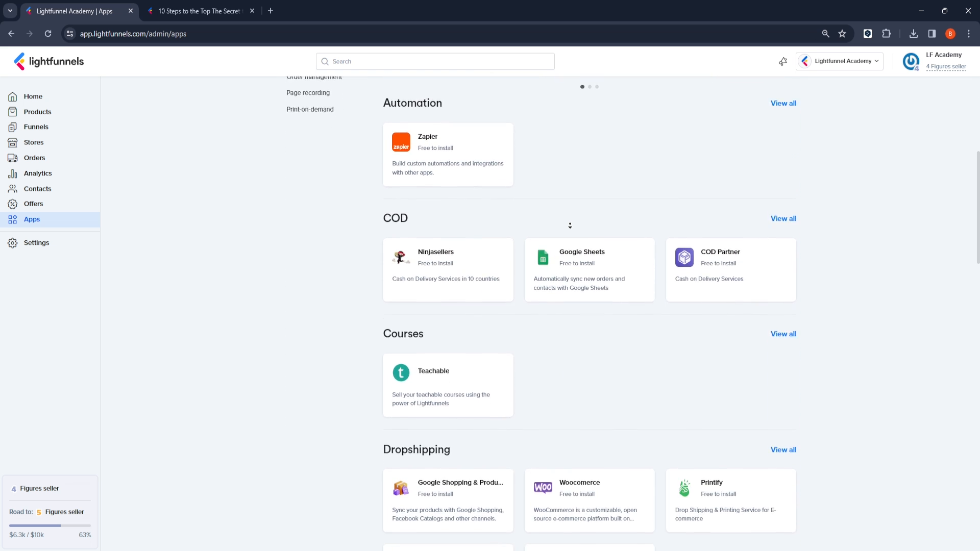
{"action": "scroll", "scroll_direction": "down", "scroll_amount": 3}
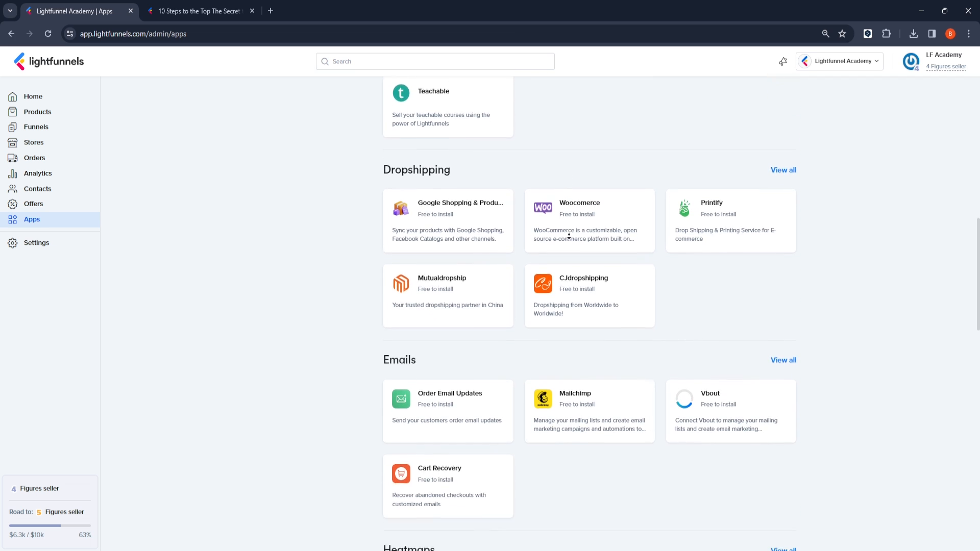
{"action": "scroll", "scroll_direction": "down", "scroll_amount": 3}
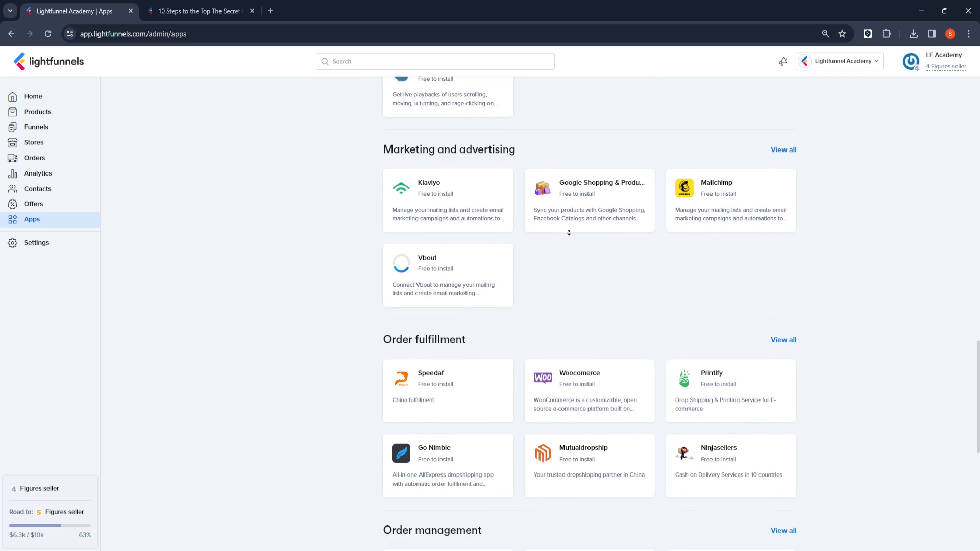
{"action": "scroll", "scroll_direction": "down", "scroll_amount": 3}
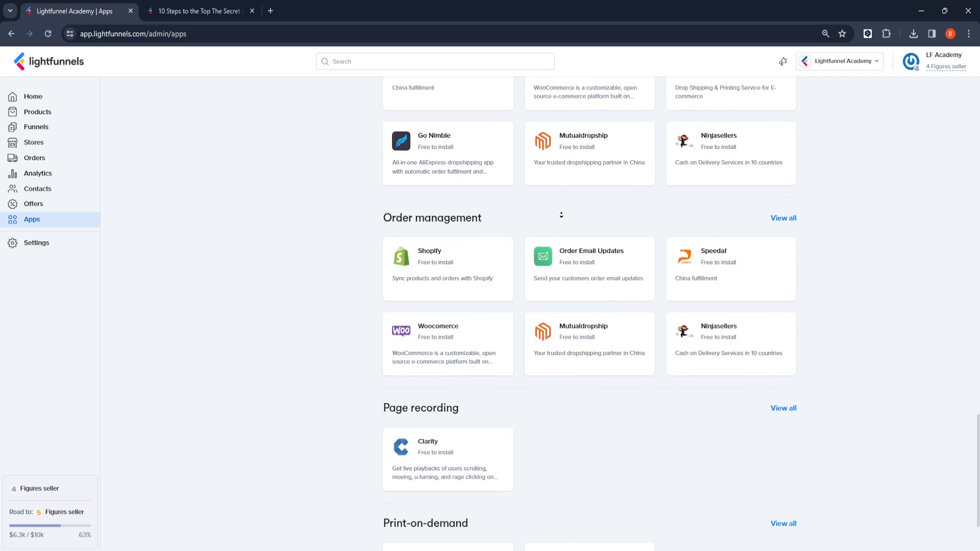
{"action": "scroll", "scroll_direction": "down", "scroll_amount": 3}
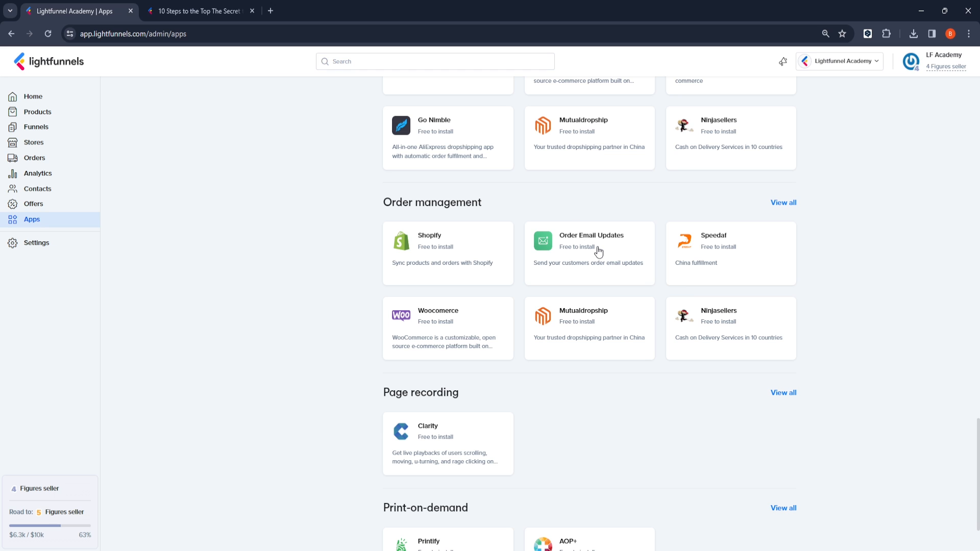
{"action": "mouse_move", "coordinate": [599, 251]}
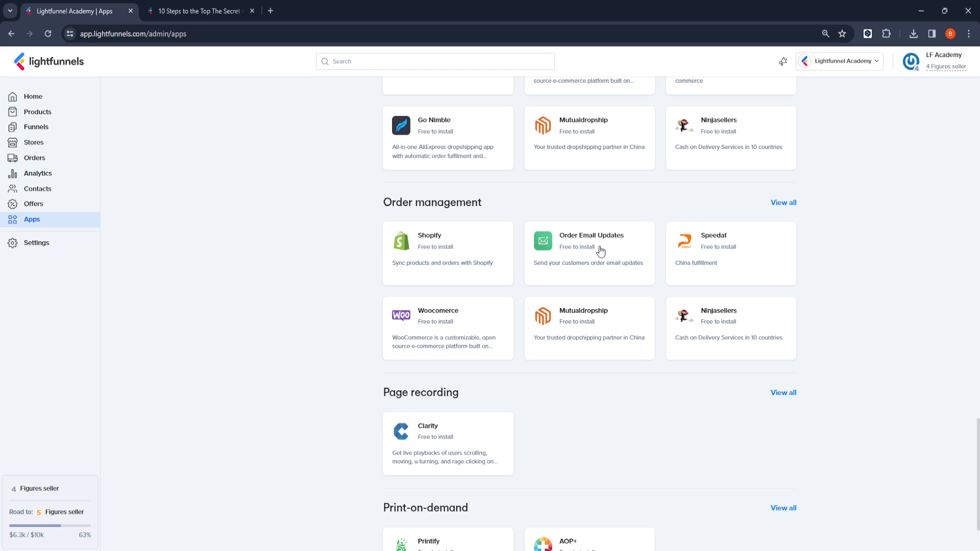
- Review the Order Email Updates app's detail page, then return to the admin home overview
{"action": "left_click", "coordinate": [588, 250]}
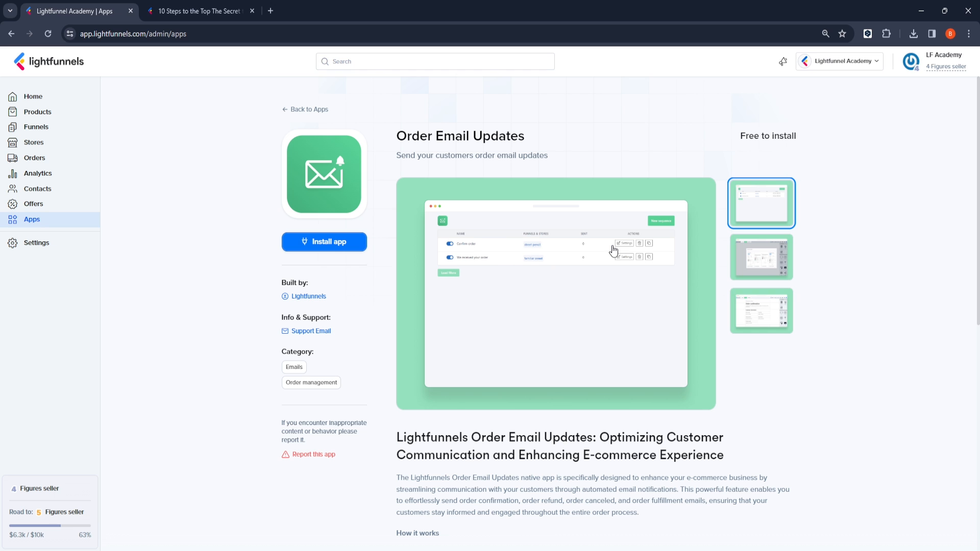
{"action": "scroll", "scroll_direction": "down", "scroll_amount": 3}
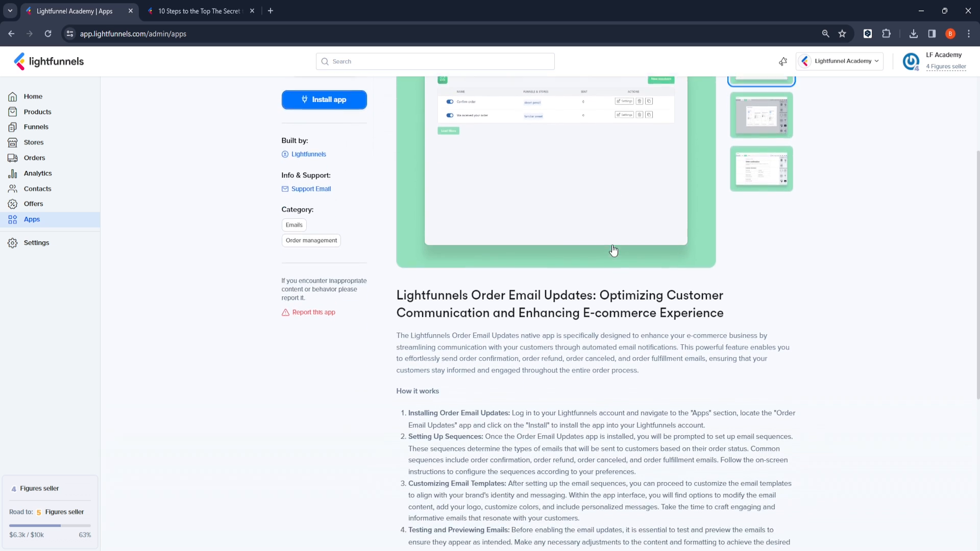
{"action": "scroll", "scroll_direction": "down", "scroll_amount": 3}
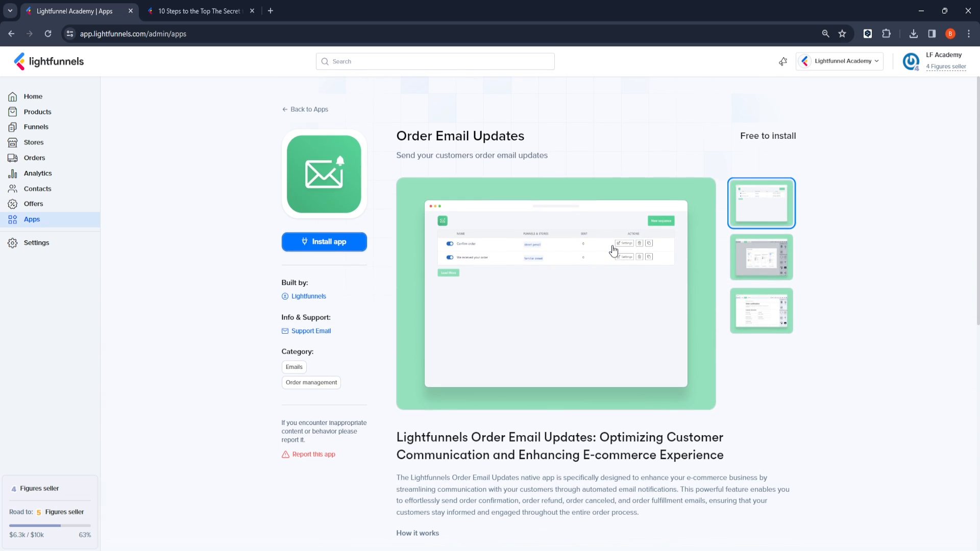
{"action": "left_click", "coordinate": [32, 95]}
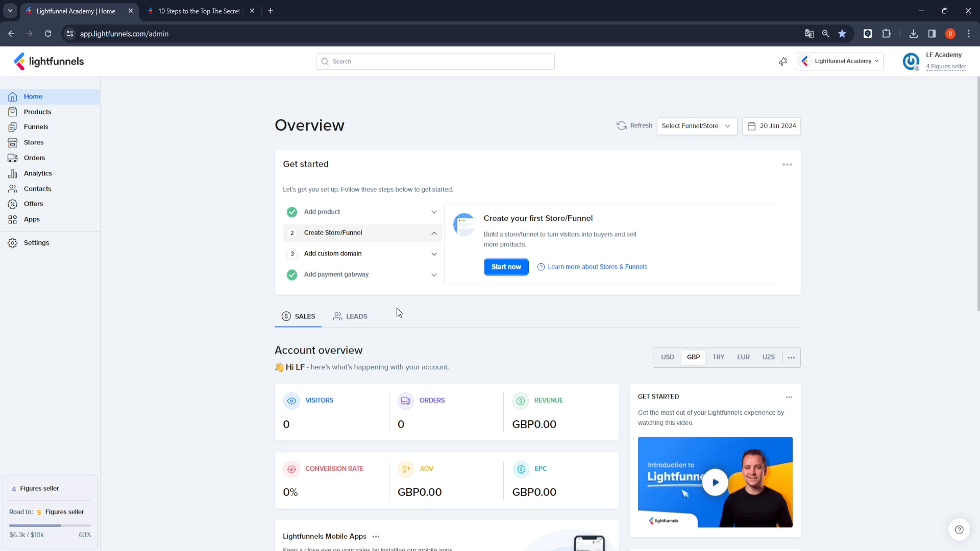
- Open the 10 Steps to the Top e-book product and its funnels section
{"action": "left_click", "coordinate": [38, 112]}
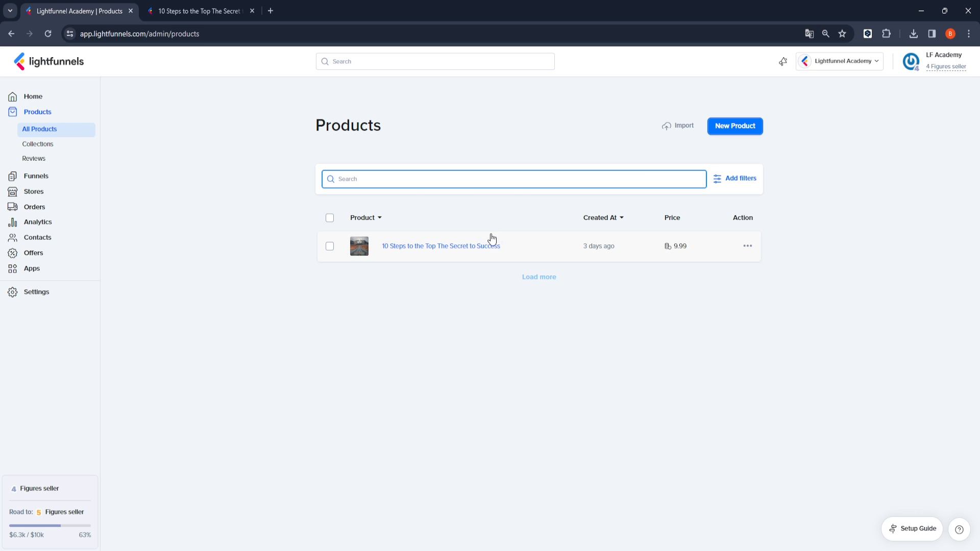
{"action": "left_click", "coordinate": [441, 246]}
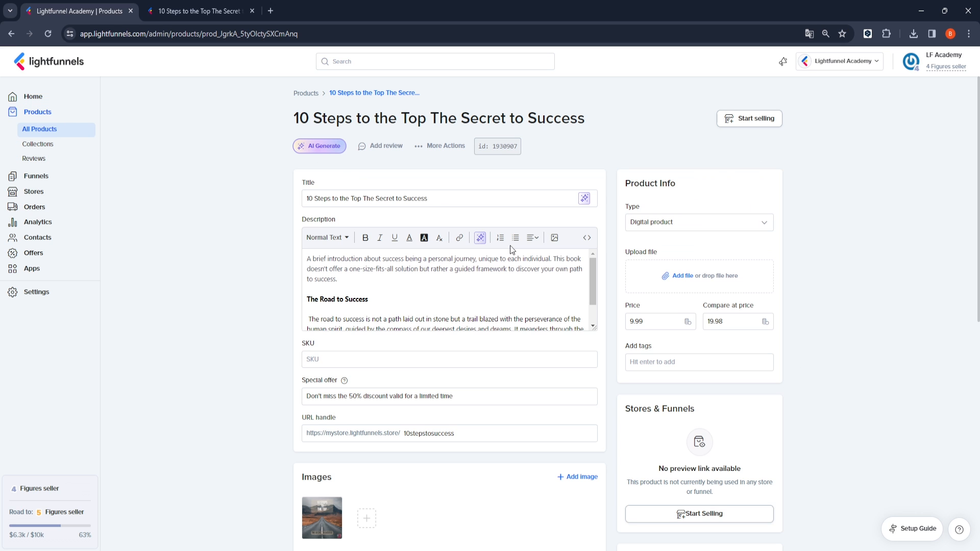
{"action": "left_click", "coordinate": [488, 198]}
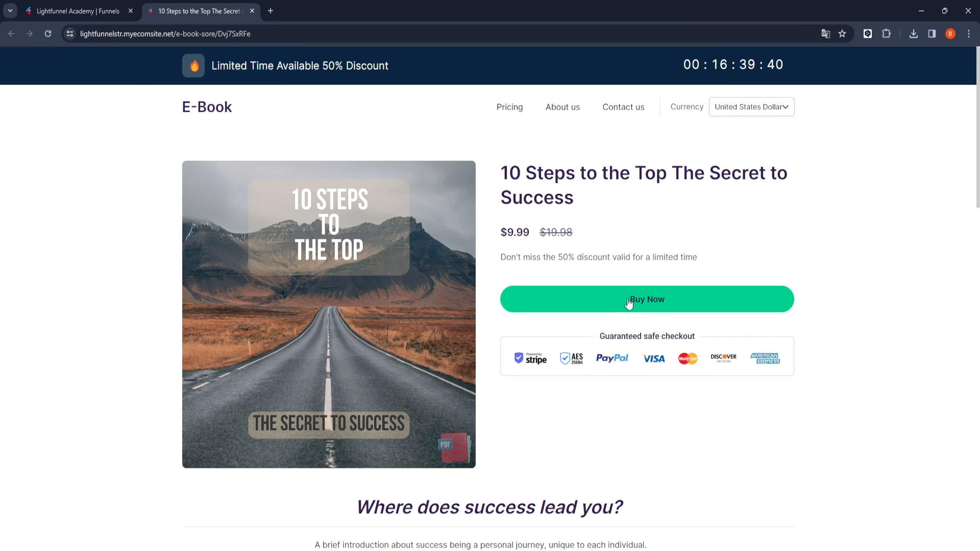
- Start a test purchase and add the Guide to Managing Time Well, raising the total to $14.98
{"action": "left_click", "coordinate": [647, 299]}
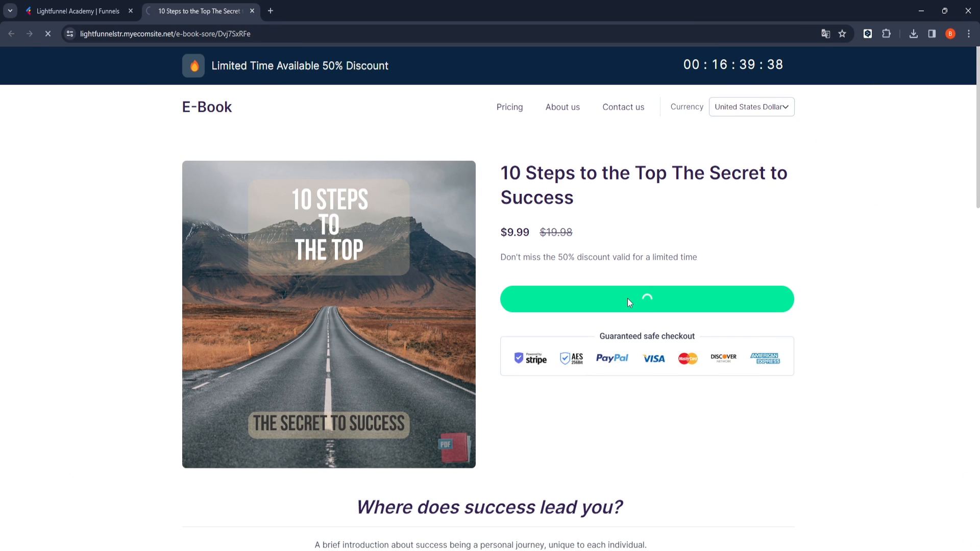
{"action": "left_click", "coordinate": [645, 299]}
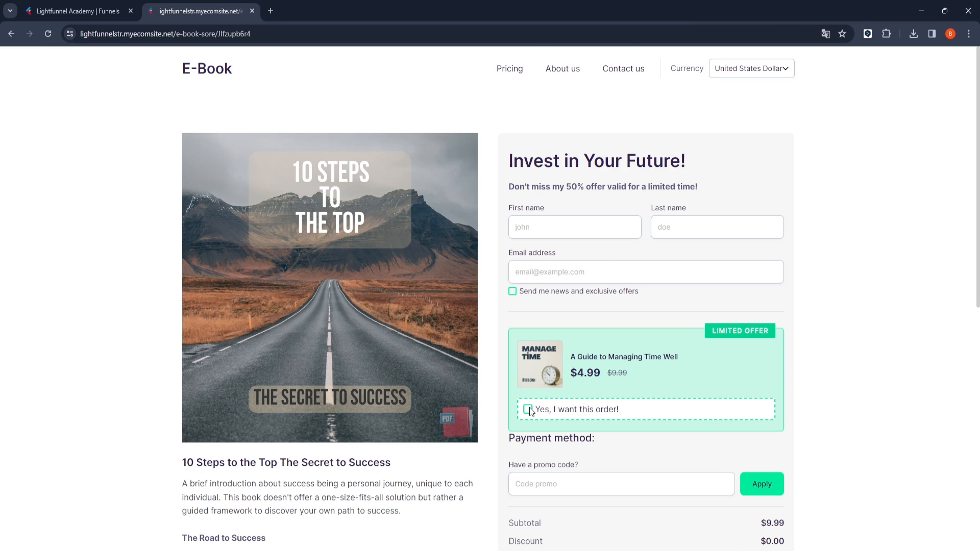
{"action": "scroll", "scroll_direction": "down", "scroll_amount": 3}
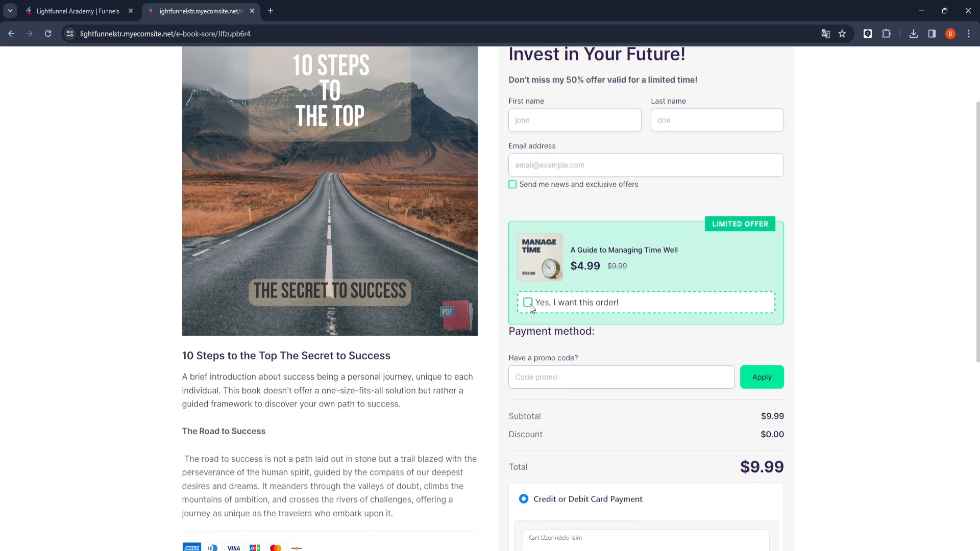
{"action": "left_click", "coordinate": [527, 302]}
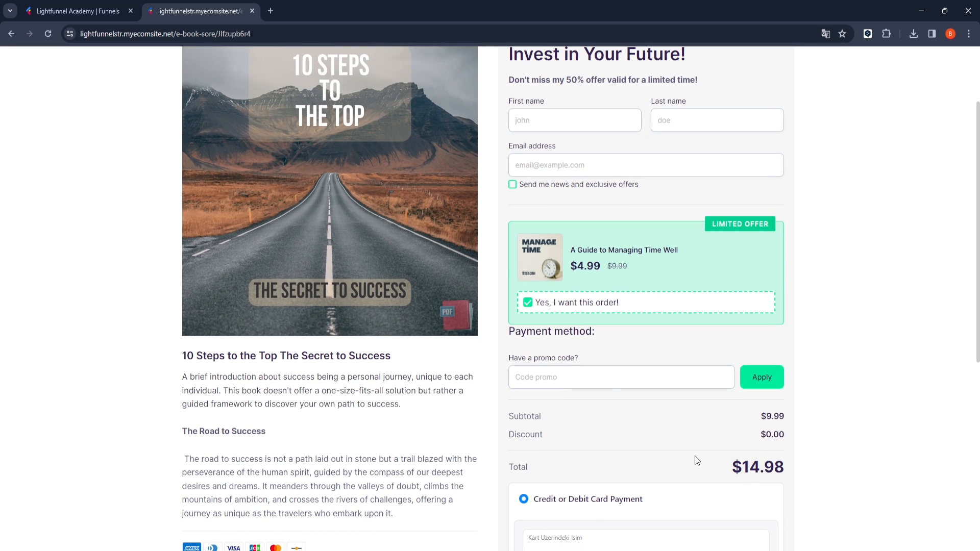
{"action": "mouse_move", "coordinate": [701, 465]}
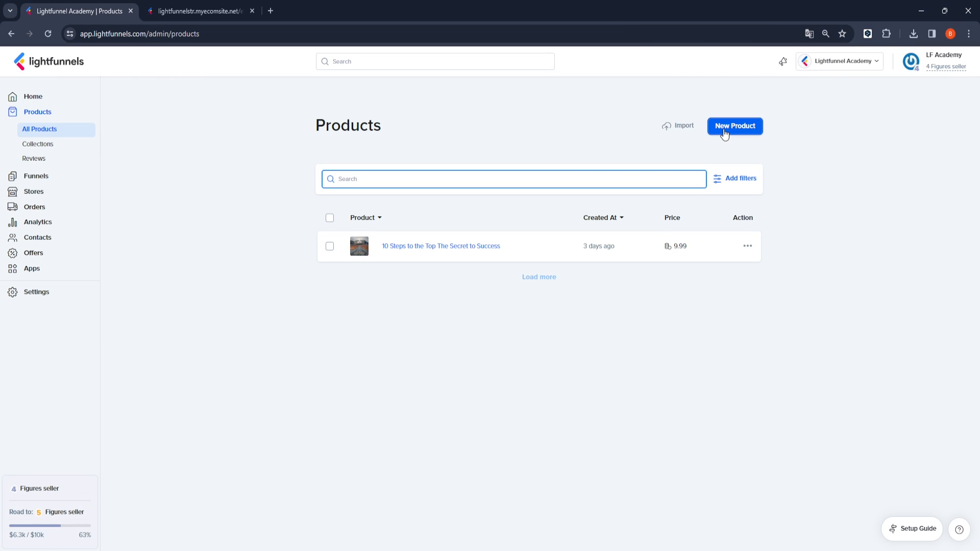
- Create a new digital product with Ten_Steps_to_Success.pdf attached as its file
{"action": "left_click", "coordinate": [733, 126]}
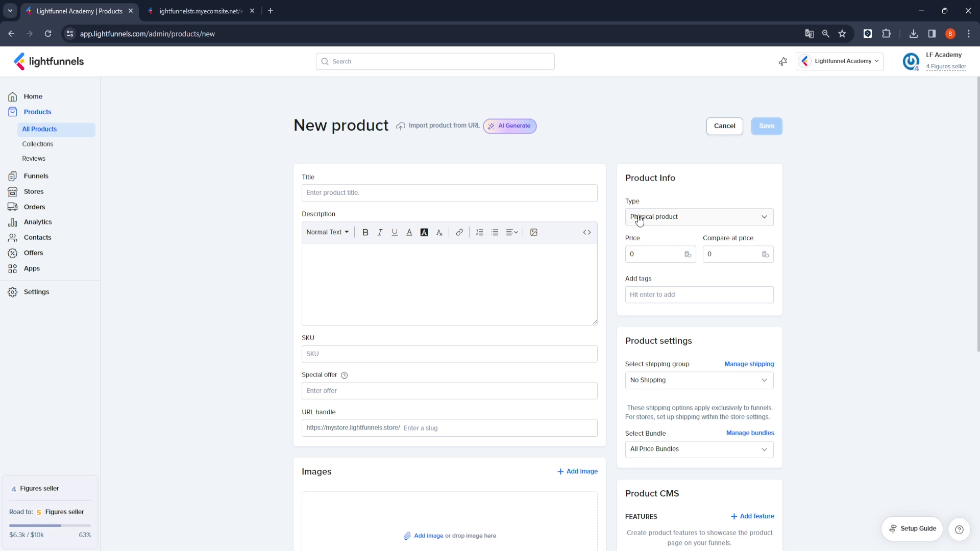
{"action": "left_click", "coordinate": [698, 217]}
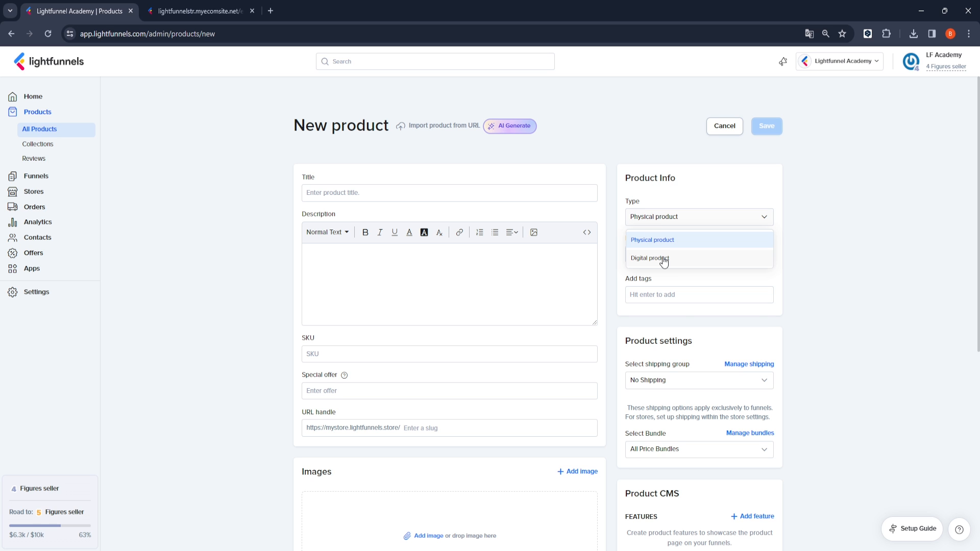
{"action": "left_click", "coordinate": [649, 258]}
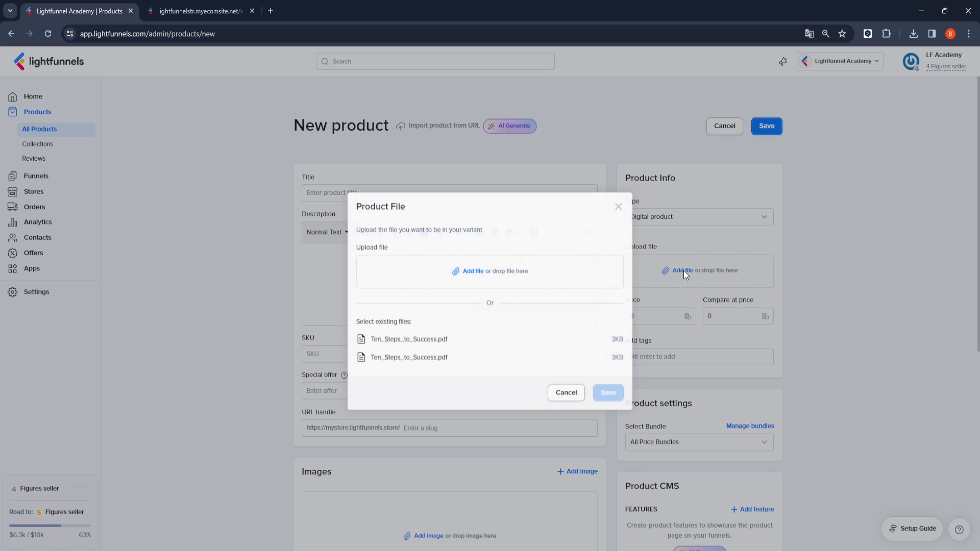
{"action": "left_click", "coordinate": [408, 339]}
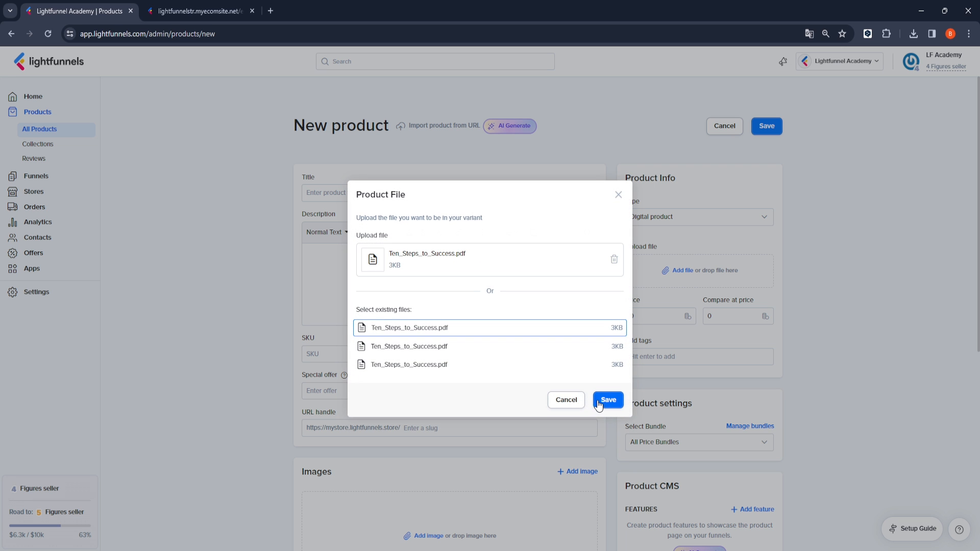
{"action": "left_click", "coordinate": [606, 400]}
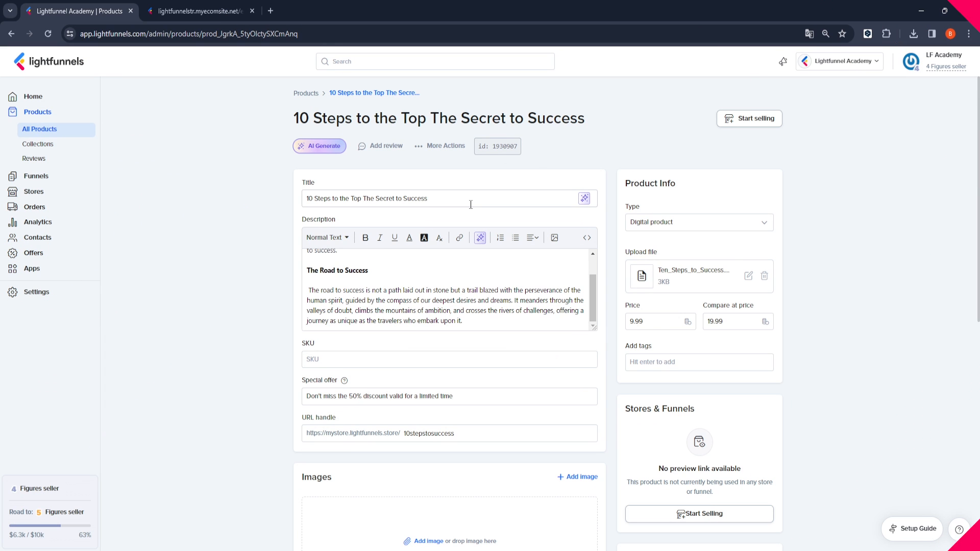
- Open the AI writing options for the description and review the pricing at 9.99 against 19.99
{"action": "left_click", "coordinate": [456, 288]}
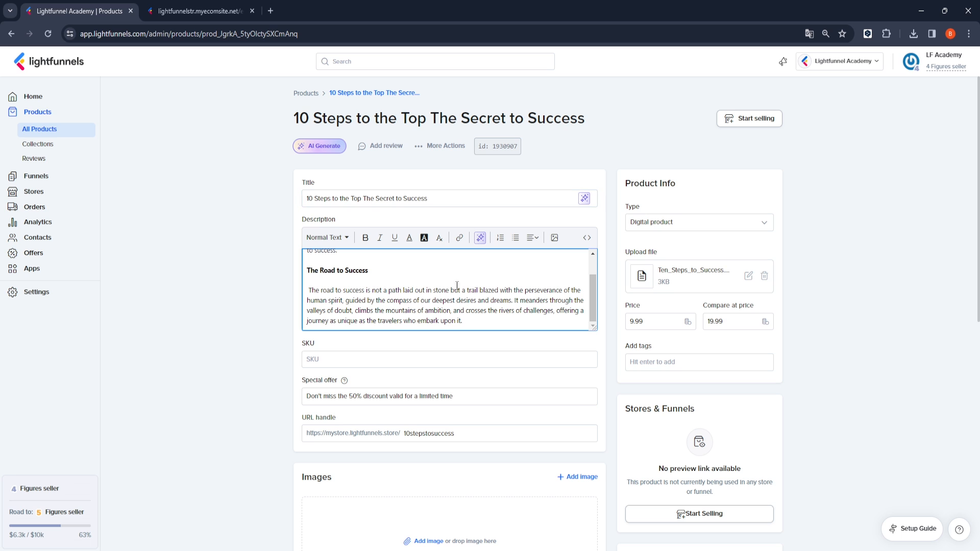
{"action": "left_click", "coordinate": [480, 238]}
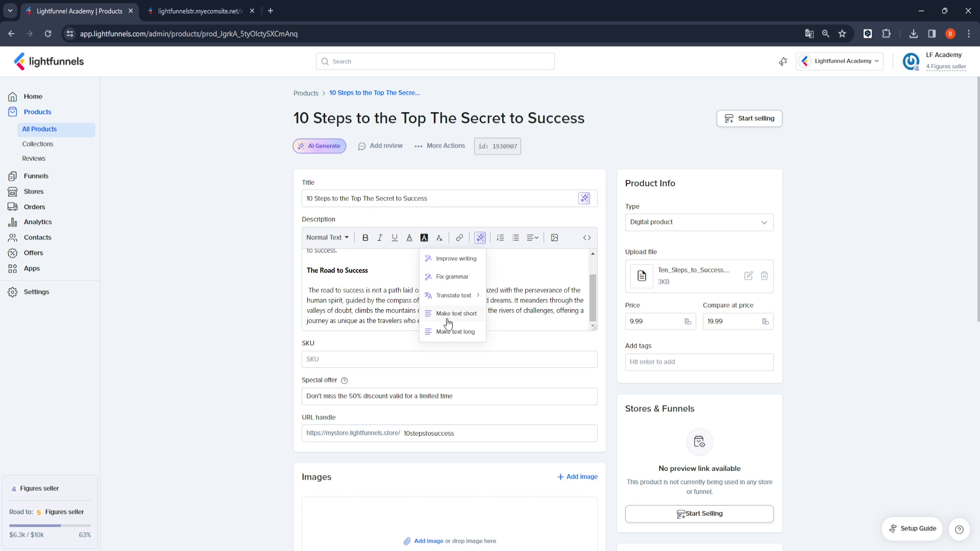
{"action": "scroll", "scroll_direction": "down", "scroll_amount": 3}
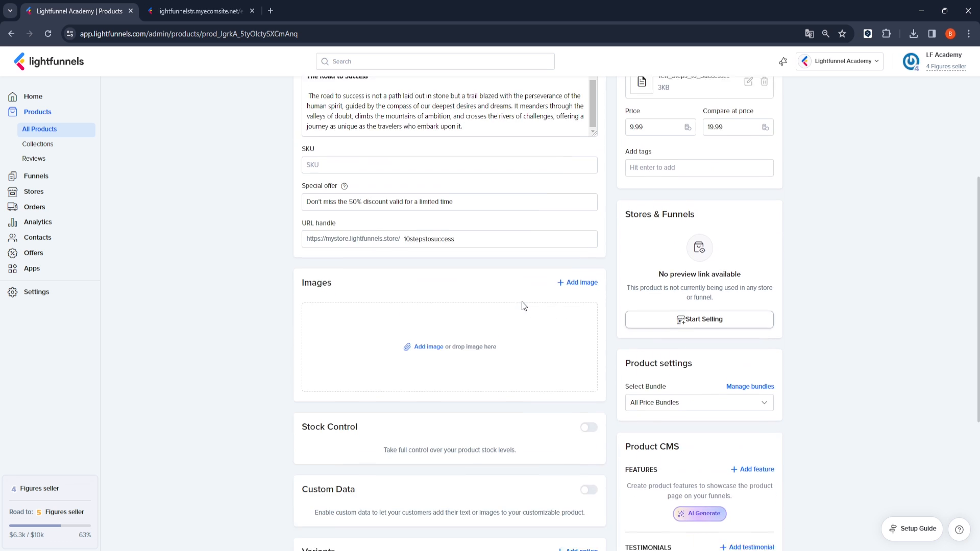
{"action": "scroll", "scroll_direction": "down", "scroll_amount": 3}
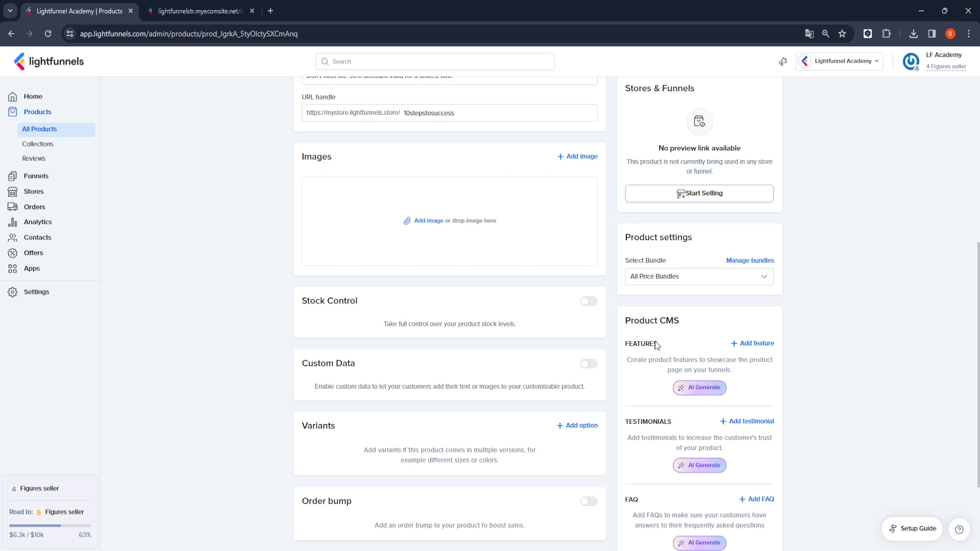
{"action": "scroll", "scroll_direction": "down", "scroll_amount": 3}
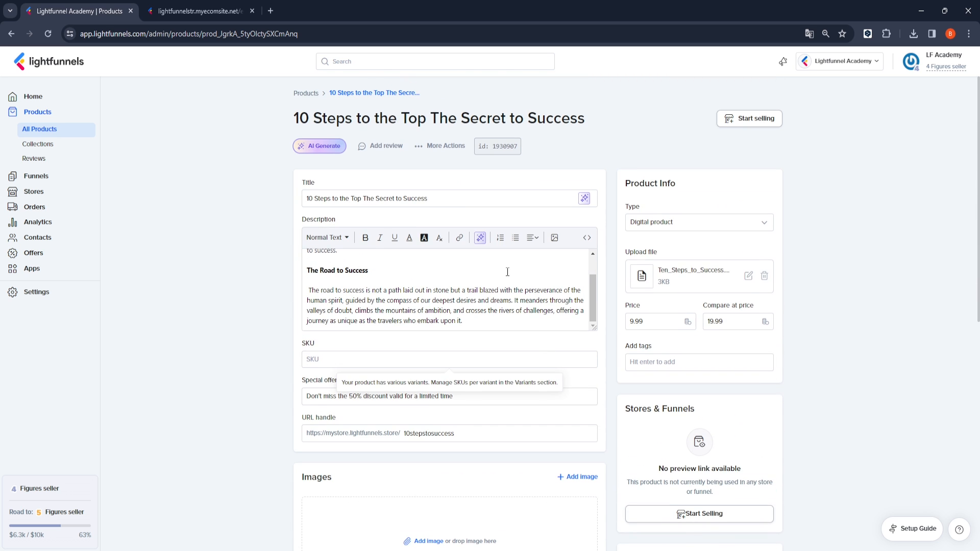
{"action": "scroll", "scroll_direction": "down", "scroll_amount": 3}
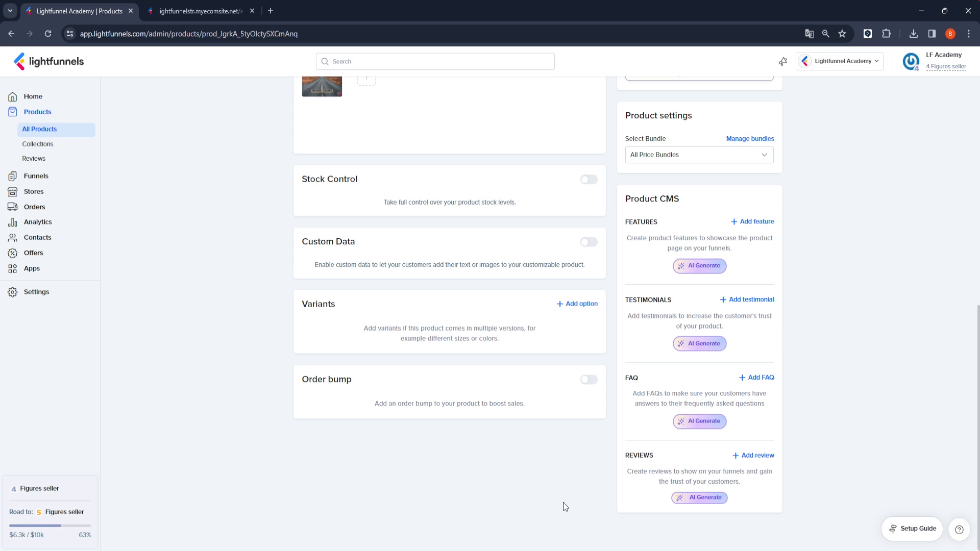
{"action": "mouse_move", "coordinate": [552, 463]}
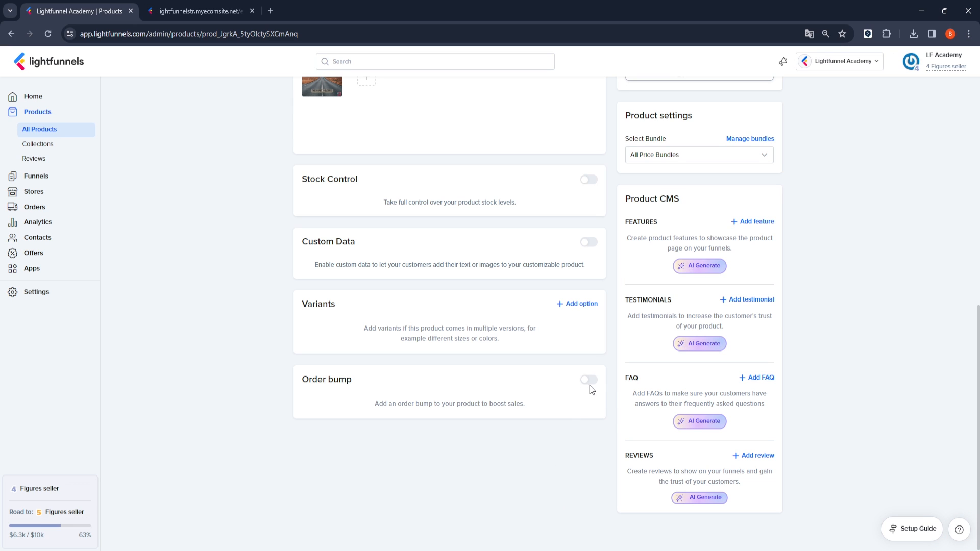
- Enable the order bump A Guide to Managing Time Well with Manage Time.png attached and save the product
{"action": "left_click", "coordinate": [586, 379]}
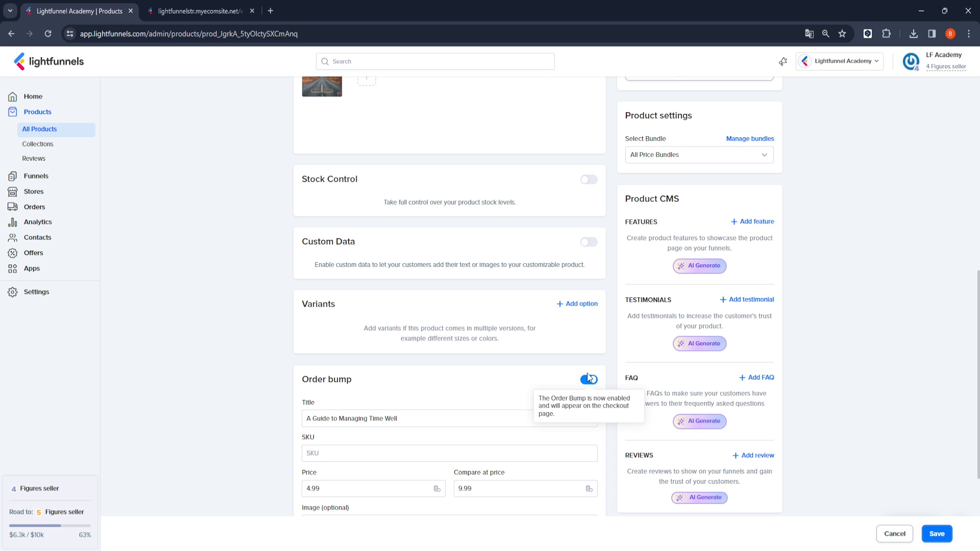
{"action": "scroll", "scroll_direction": "down", "scroll_amount": 3}
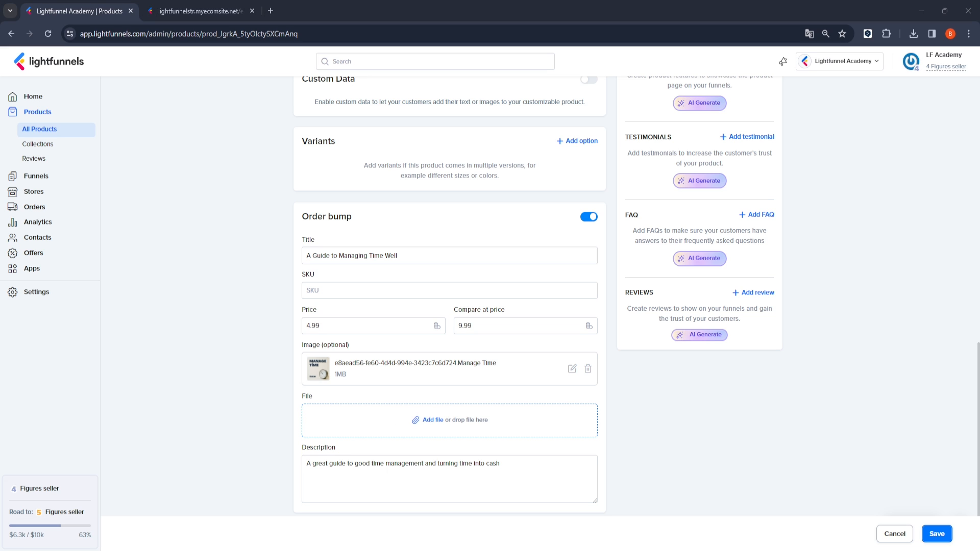
{"action": "left_click", "coordinate": [449, 419]}
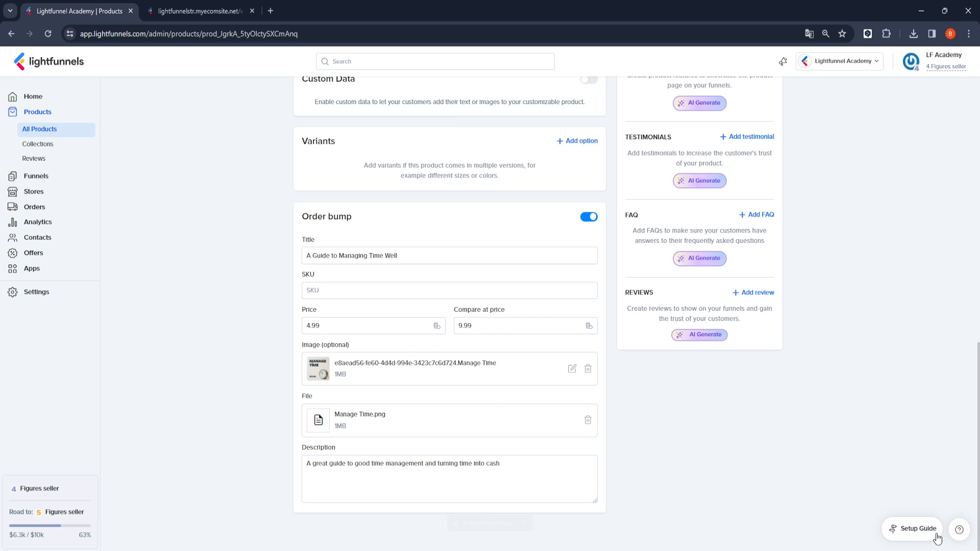
{"action": "left_click", "coordinate": [33, 96]}
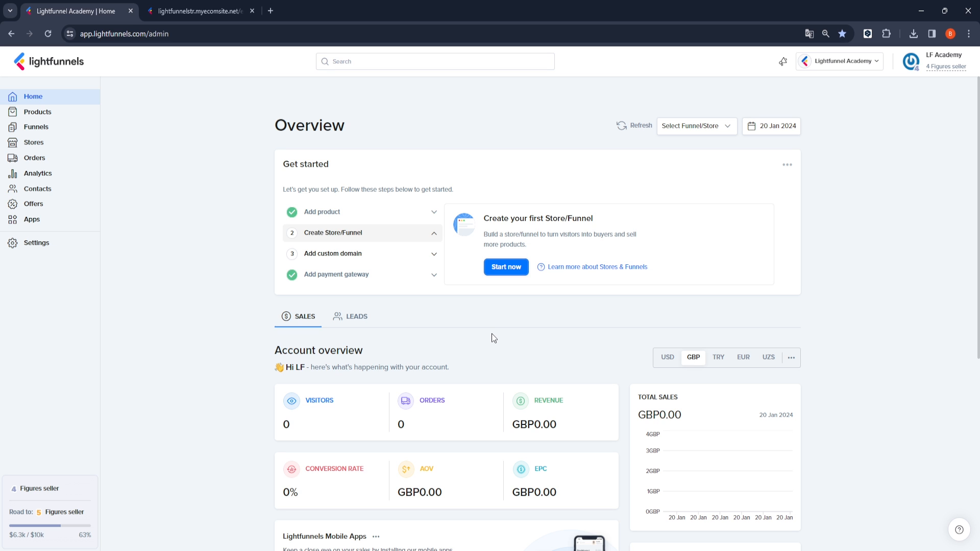
{"action": "mouse_move", "coordinate": [62, 223]}
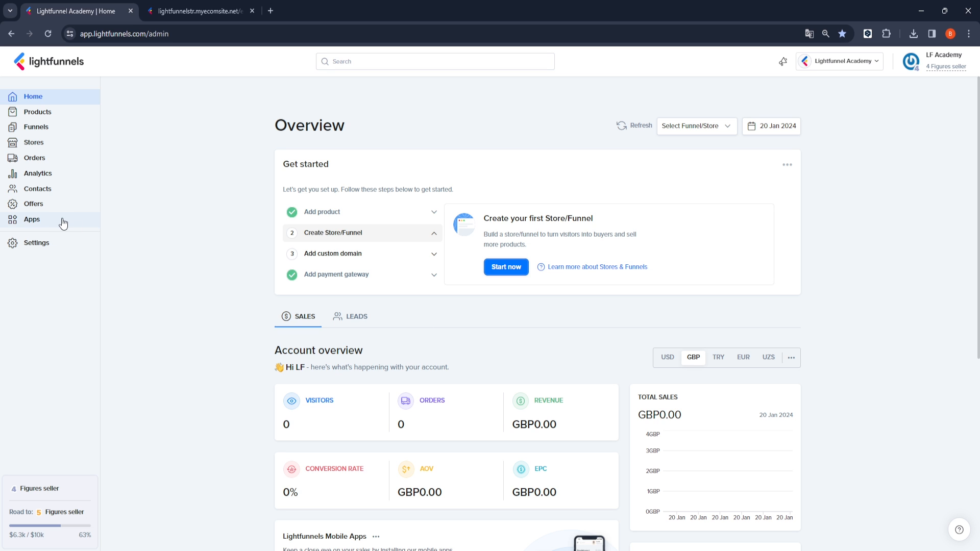
- Install the Order Email Updates app from the app catalogue
{"action": "left_click", "coordinate": [32, 219]}
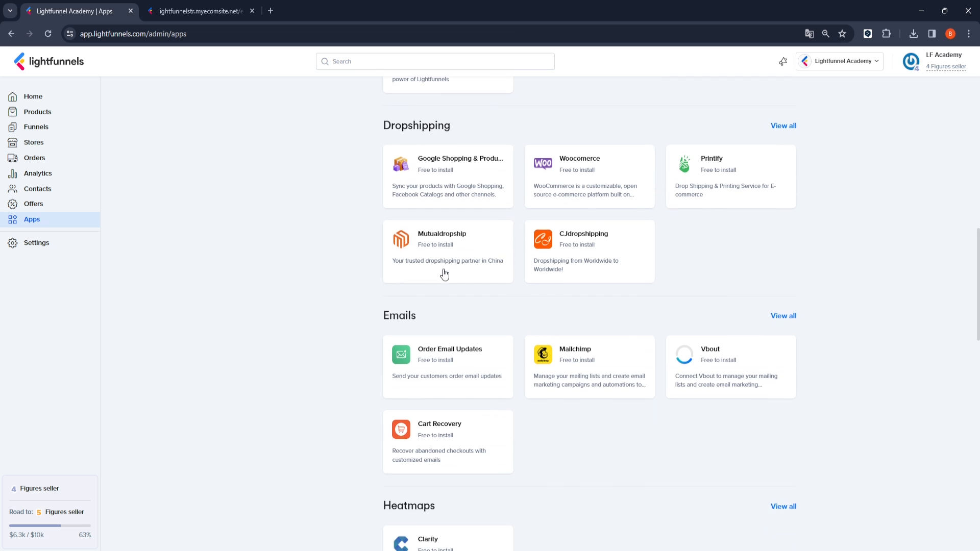
{"action": "scroll", "scroll_direction": "down", "scroll_amount": 3}
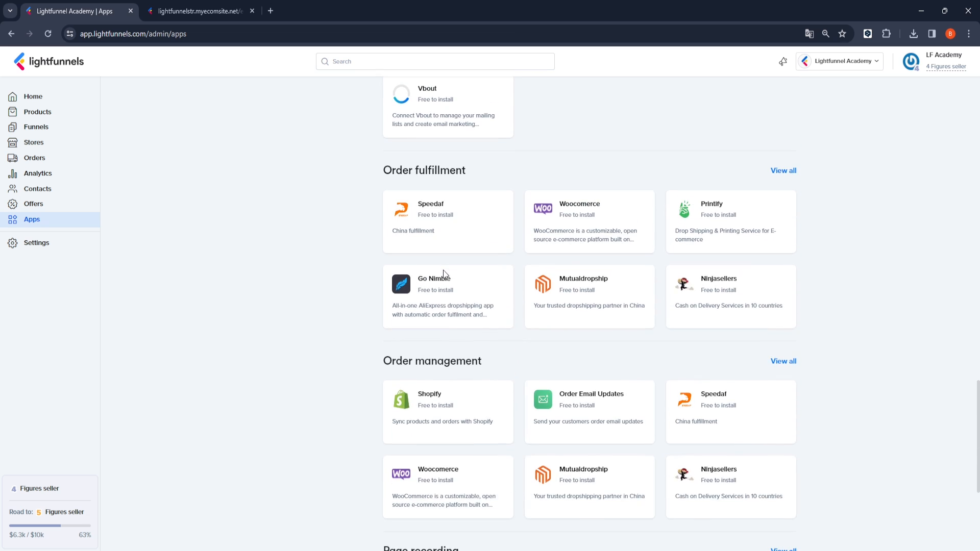
{"action": "scroll", "scroll_direction": "down", "scroll_amount": 3}
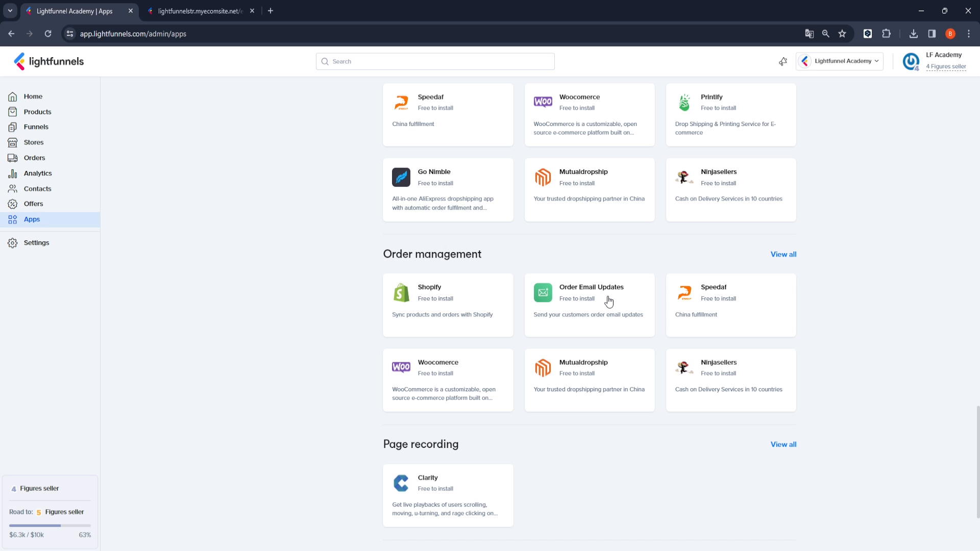
{"action": "left_click", "coordinate": [587, 303]}
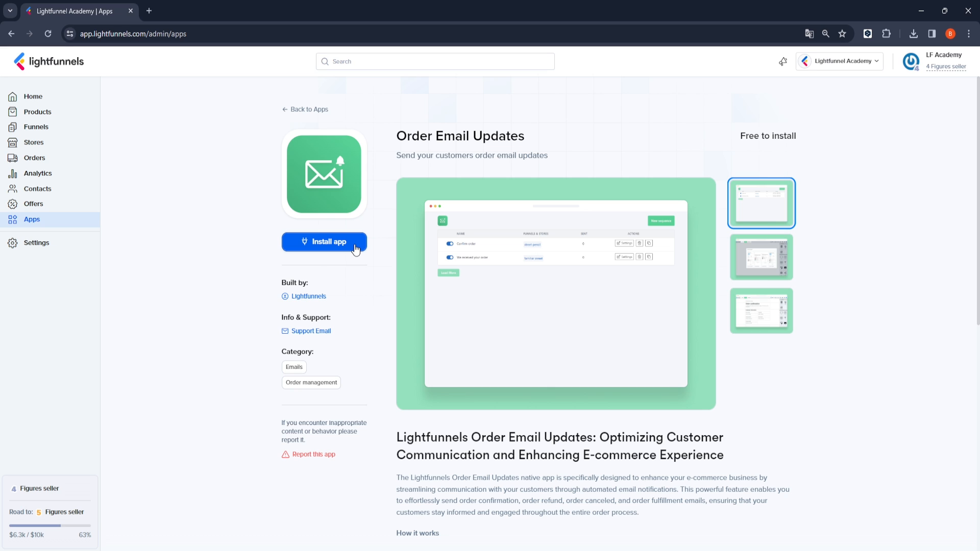
{"action": "left_click", "coordinate": [324, 242]}
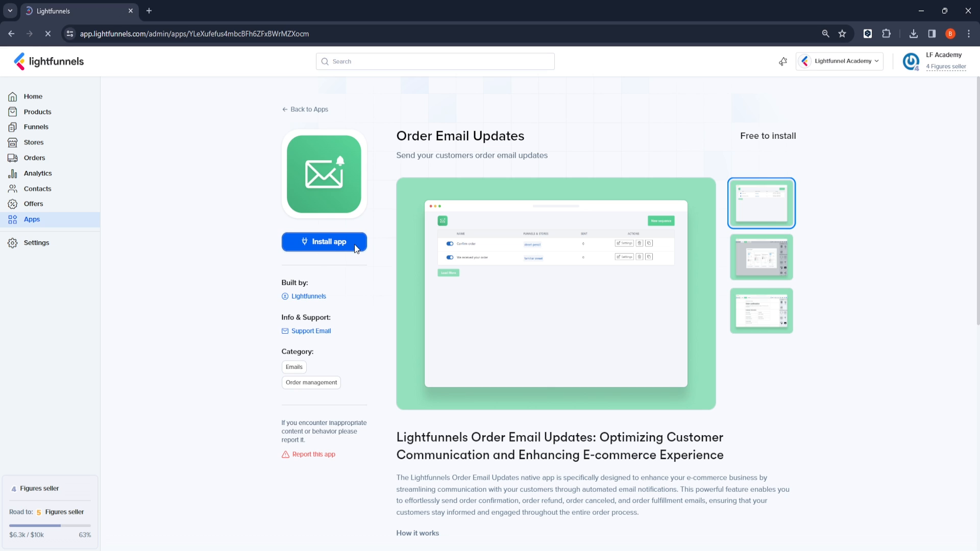
{"action": "left_click", "coordinate": [323, 241]}
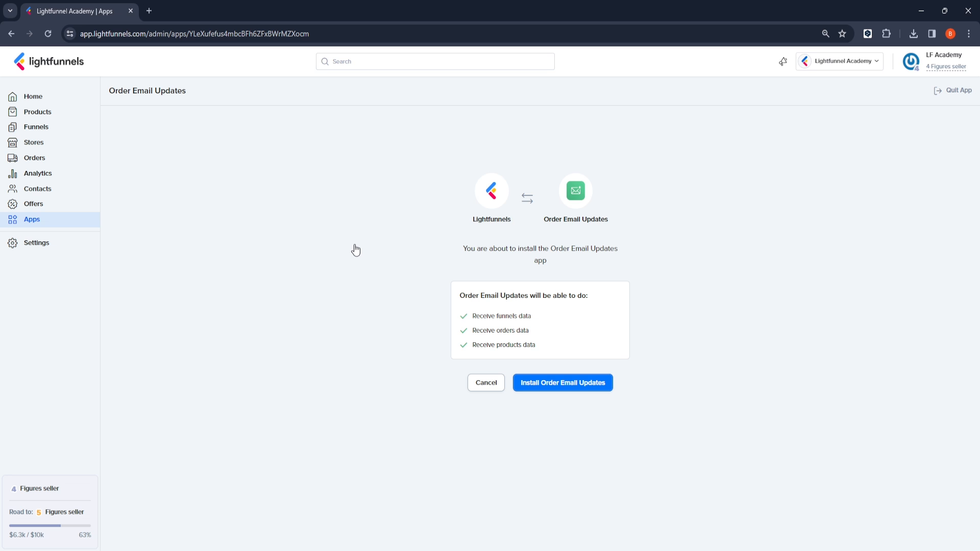
{"action": "left_click", "coordinate": [561, 383]}
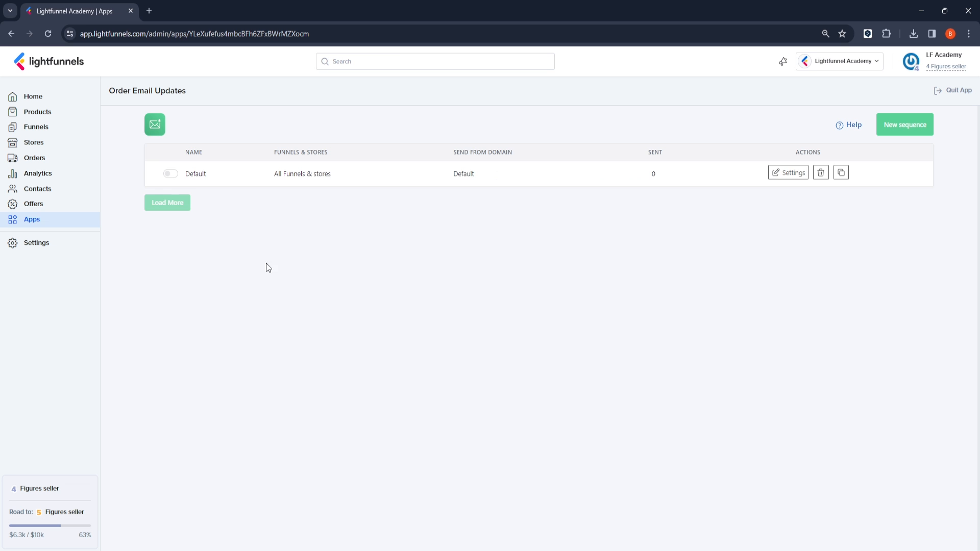
- Turn on the Default email sequence and confirm the status change
{"action": "left_click", "coordinate": [169, 173]}
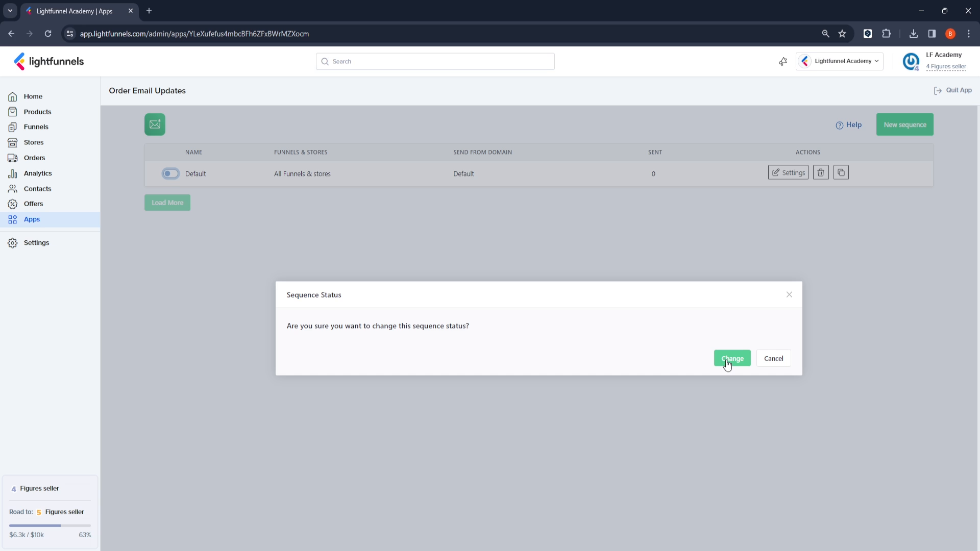
{"action": "left_click", "coordinate": [730, 358]}
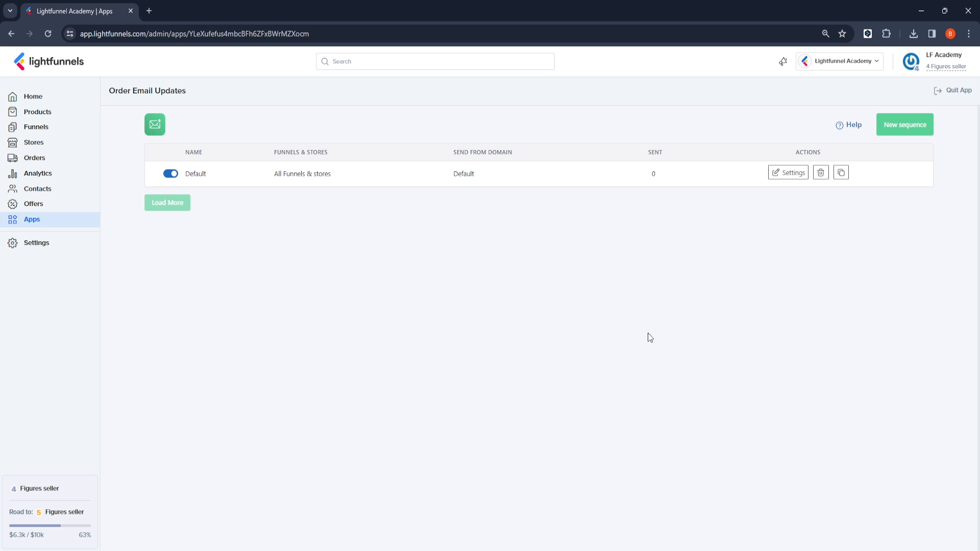
{"action": "mouse_move", "coordinate": [787, 174]}
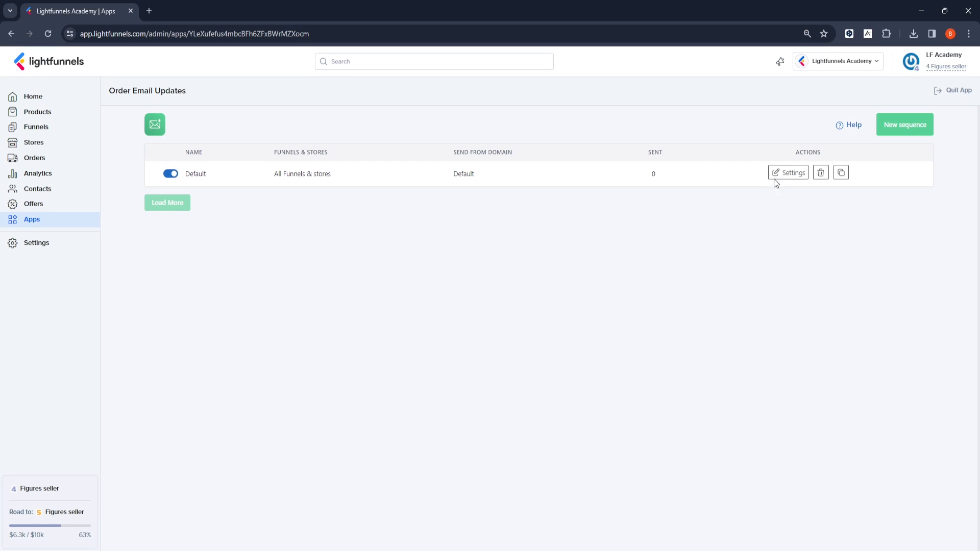
- Rename the sequence Lightfunnels Academy, limit it to the E-book-Store and save the settings
{"action": "left_click", "coordinate": [788, 173]}
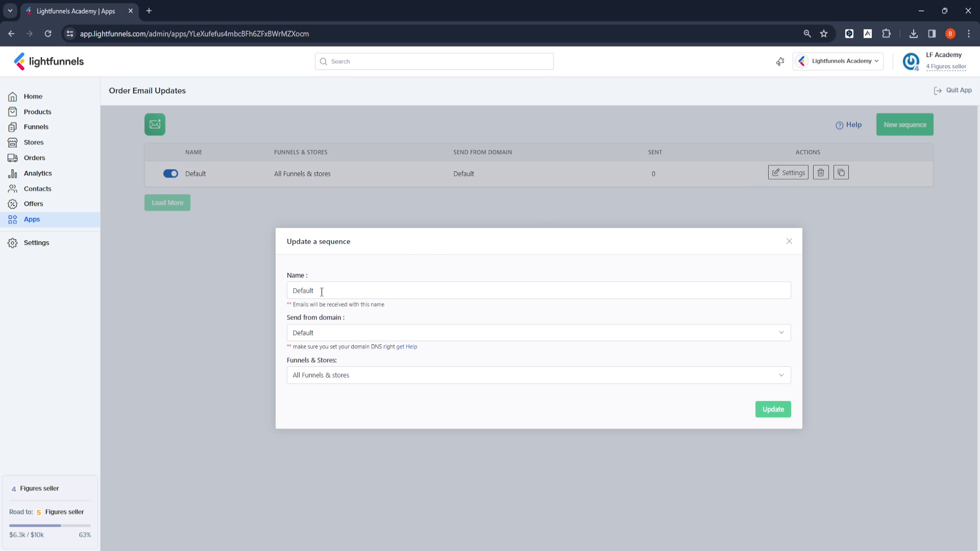
{"action": "double_click", "coordinate": [302, 289]}
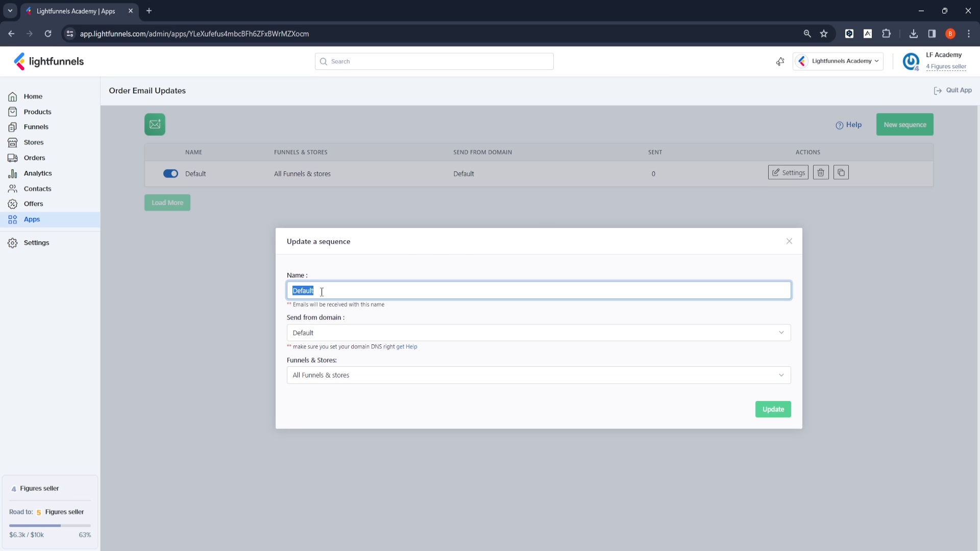
{"action": "type", "text": "L"}
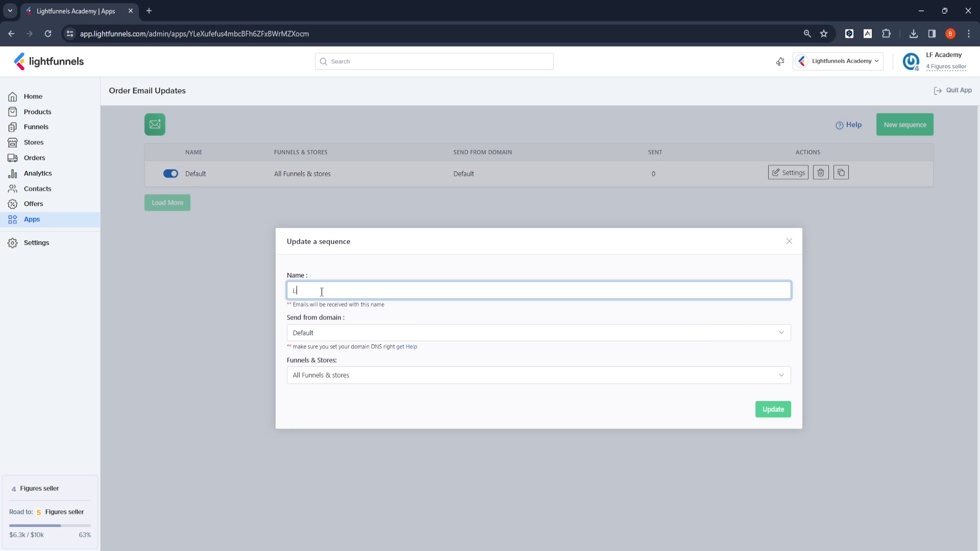
{"action": "type", "text": "ightfunnels Academy"}
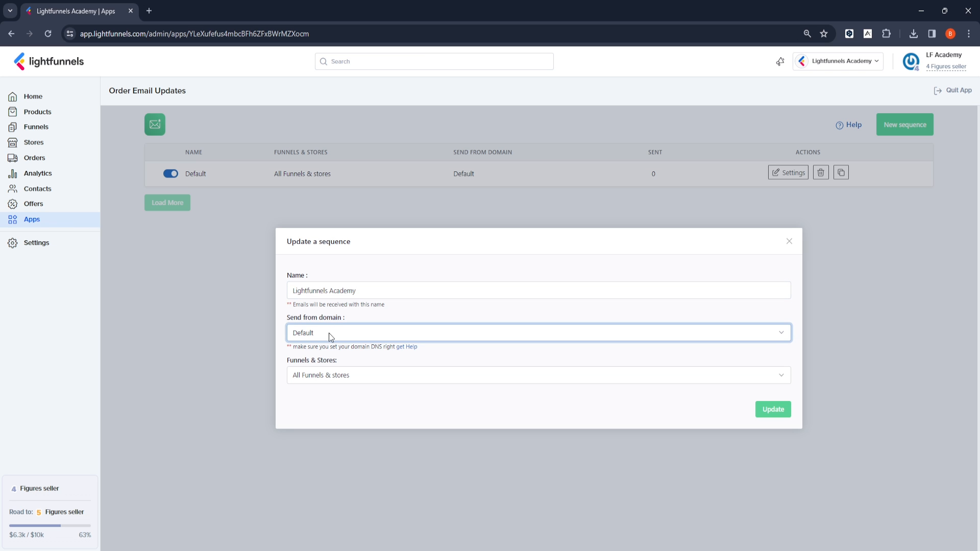
{"action": "left_click", "coordinate": [537, 375]}
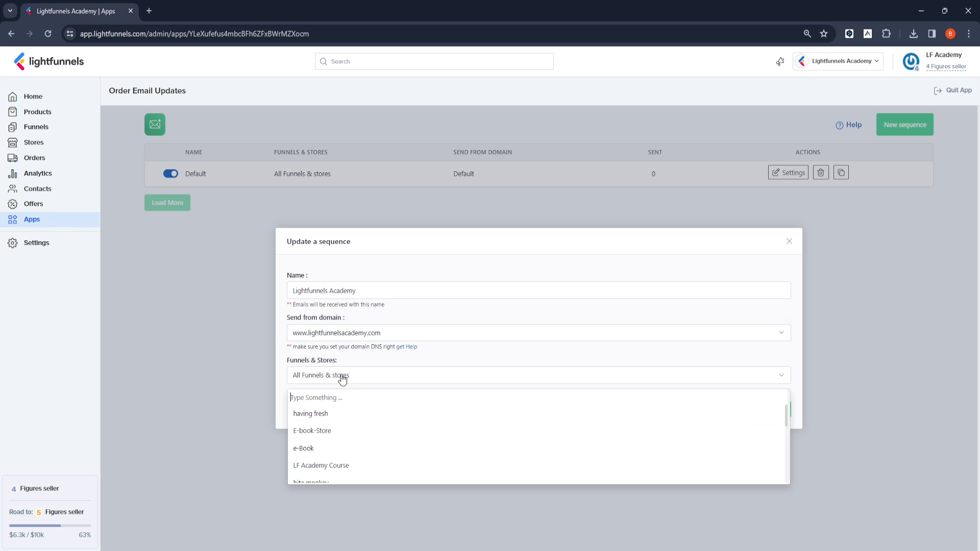
{"action": "left_click", "coordinate": [312, 430]}
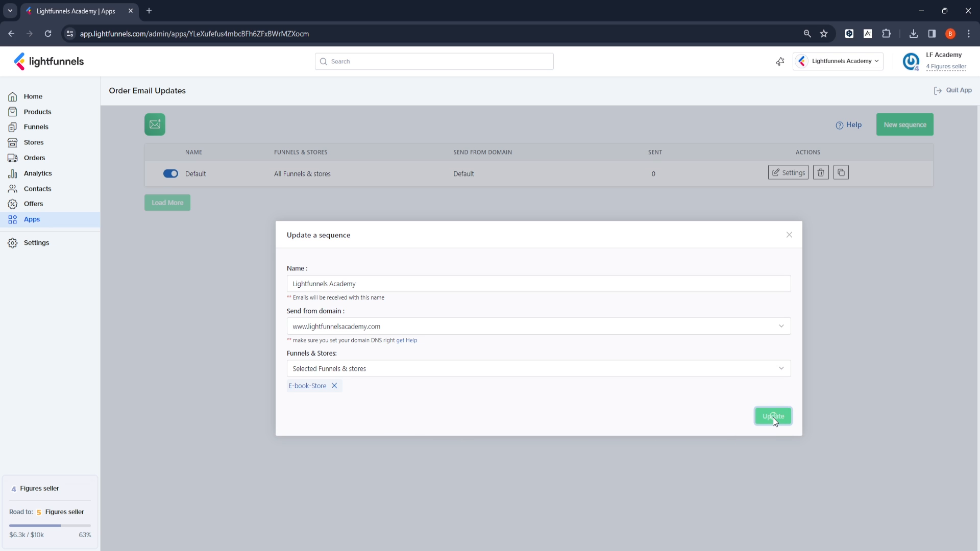
{"action": "left_click", "coordinate": [773, 416]}
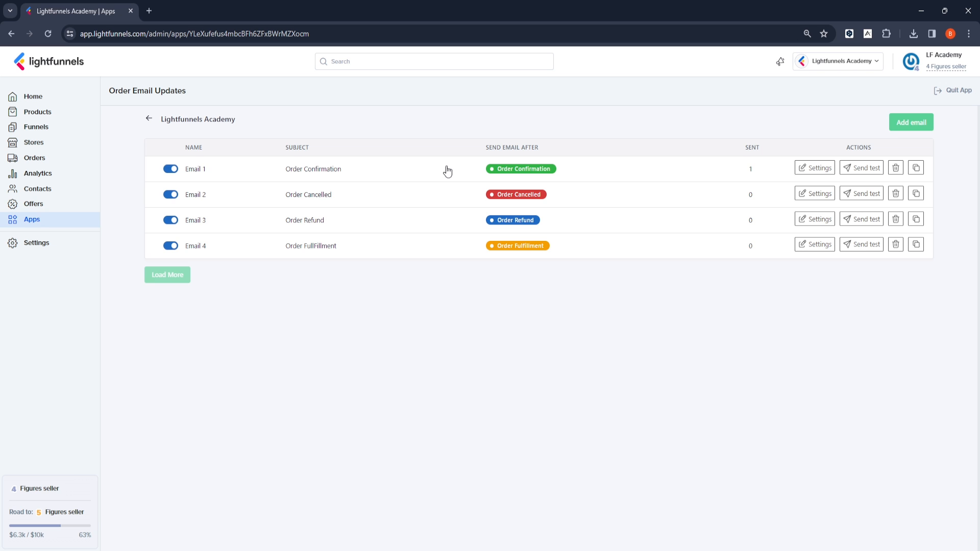
- Review the Order Confirmation email, return to the list and start adding a new email
{"action": "left_click", "coordinate": [814, 167]}
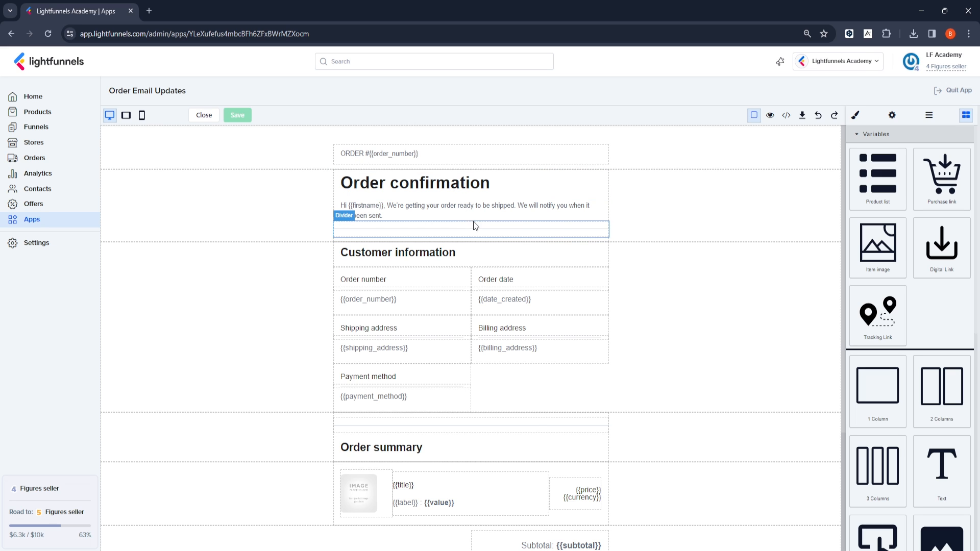
{"action": "scroll", "scroll_direction": "down", "scroll_amount": 3}
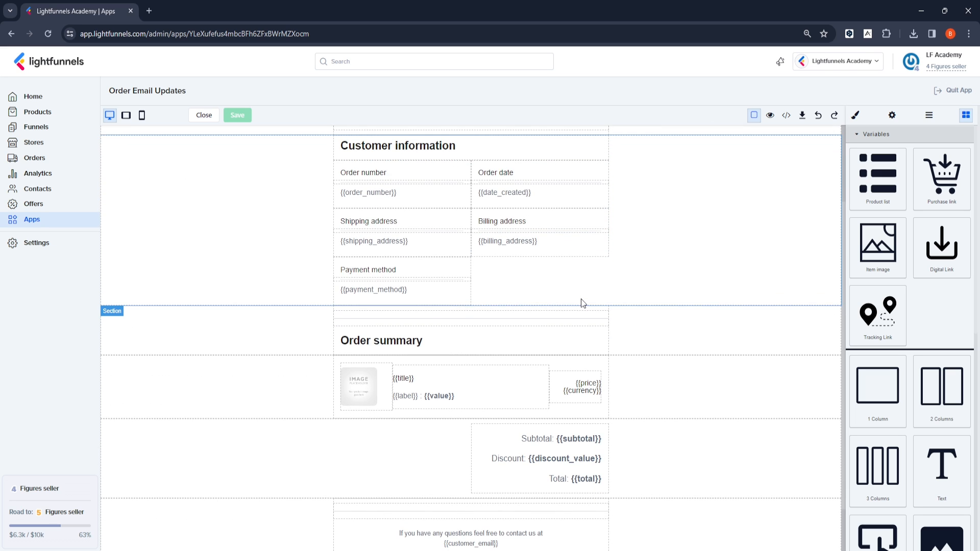
{"action": "scroll", "scroll_direction": "down", "scroll_amount": 3}
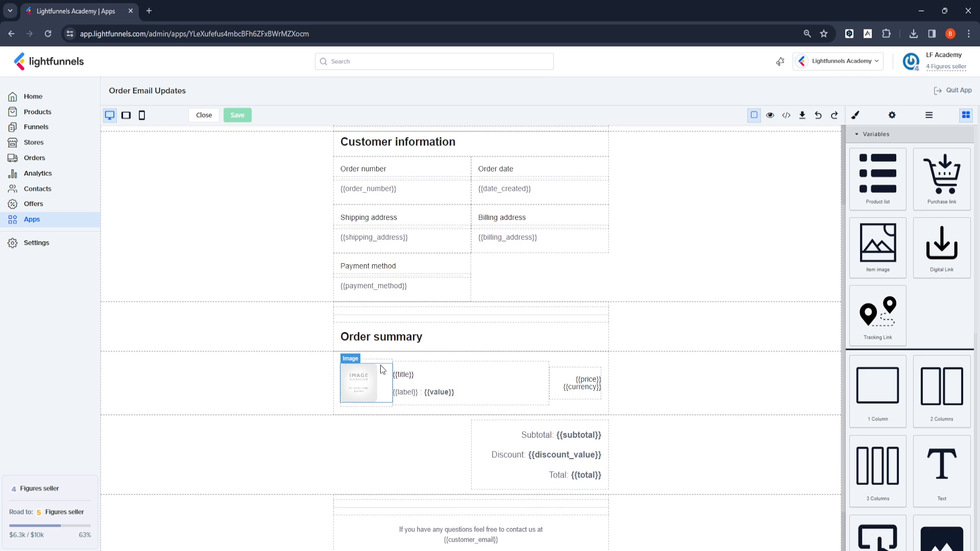
{"action": "scroll", "scroll_direction": "up", "scroll_amount": 3}
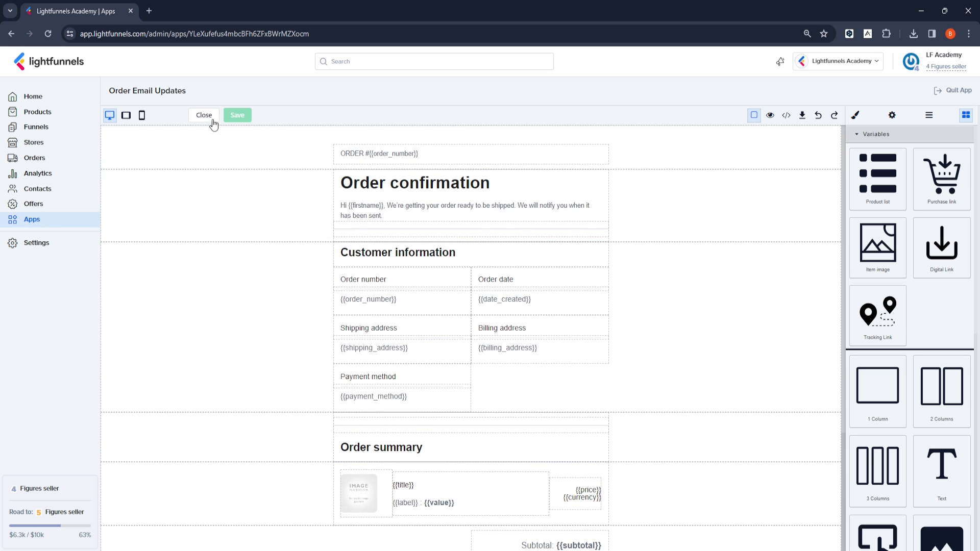
{"action": "left_click", "coordinate": [204, 116]}
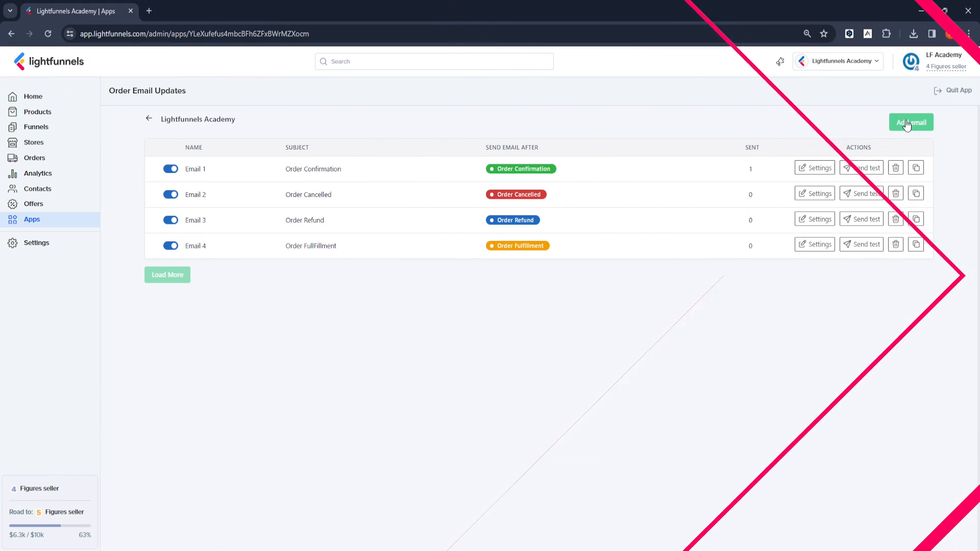
{"action": "left_click", "coordinate": [909, 122]}
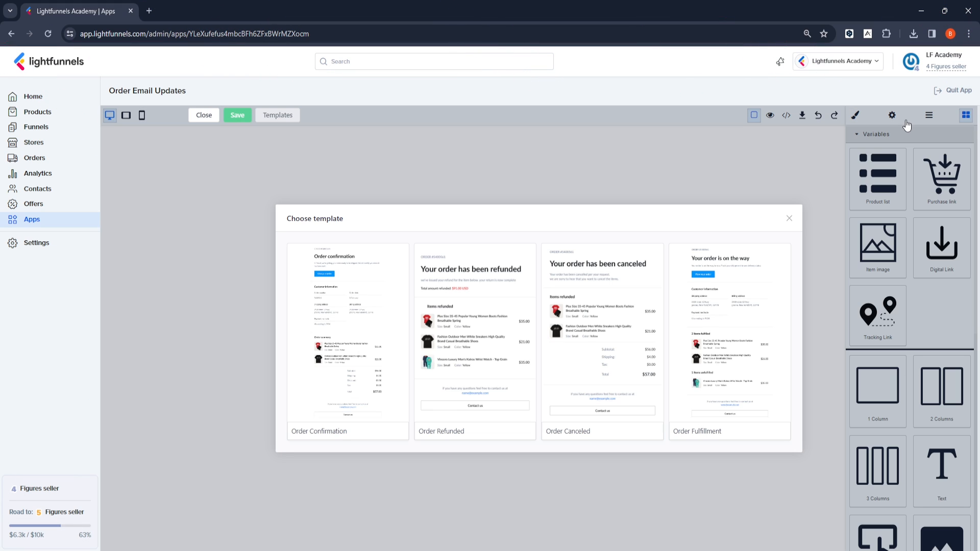
{"action": "mouse_move", "coordinate": [349, 311]}
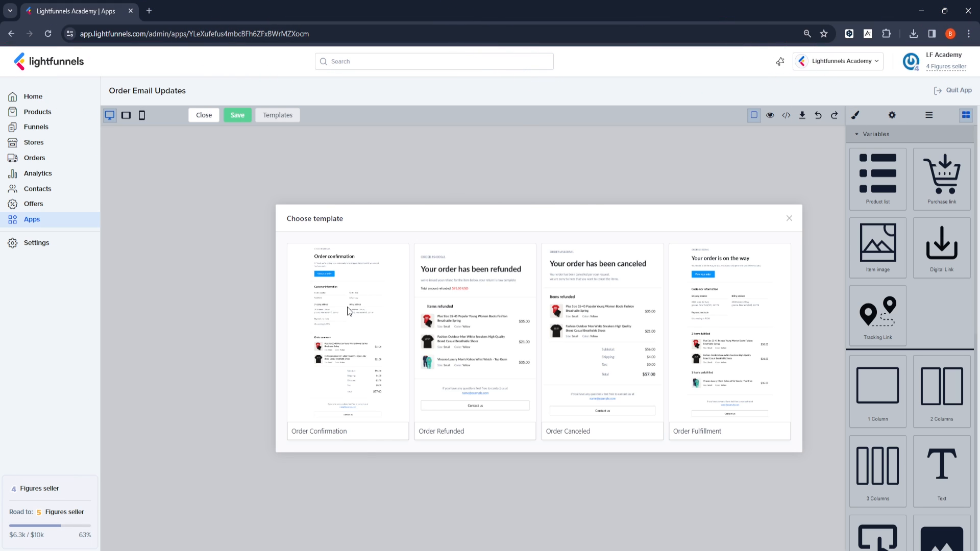
- Delete the customer information section from the order email
{"action": "left_click", "coordinate": [347, 338]}
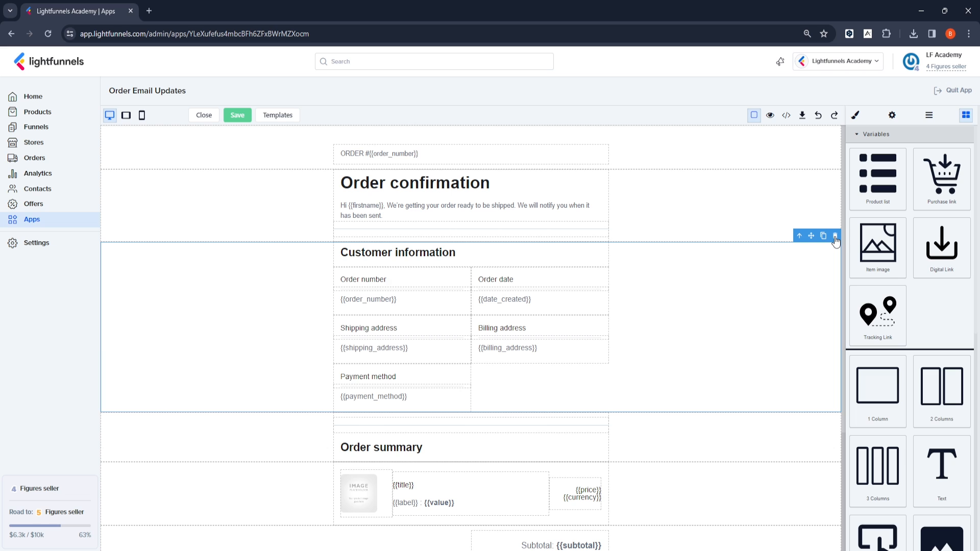
{"action": "left_click", "coordinate": [834, 236]}
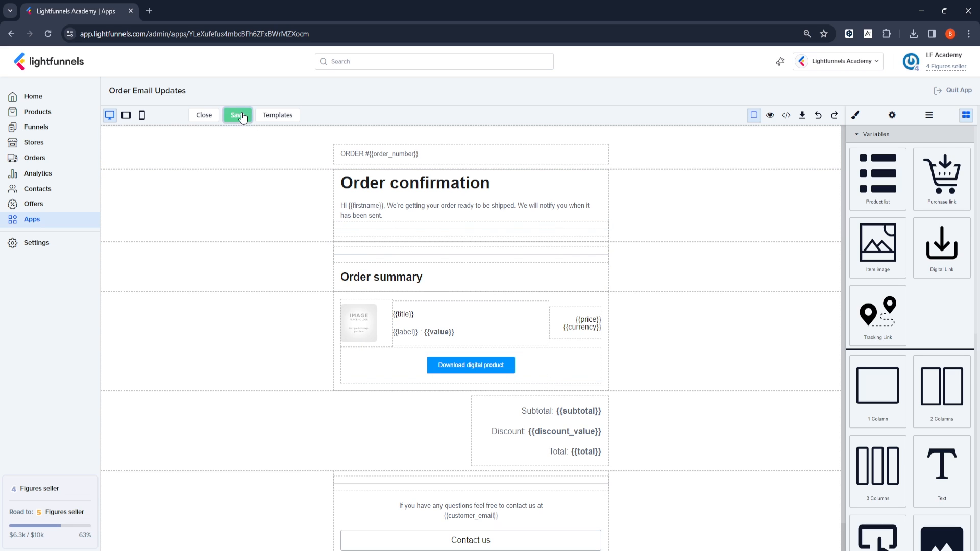
- Save the edited template and enter the new email's subject Digital Product
{"action": "left_click", "coordinate": [237, 115]}
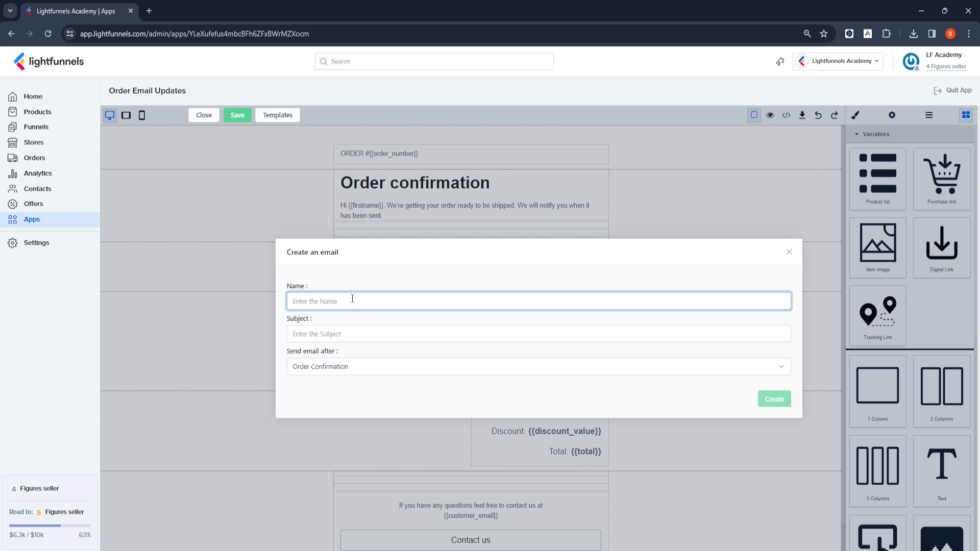
{"action": "type", "text": "Dih"}
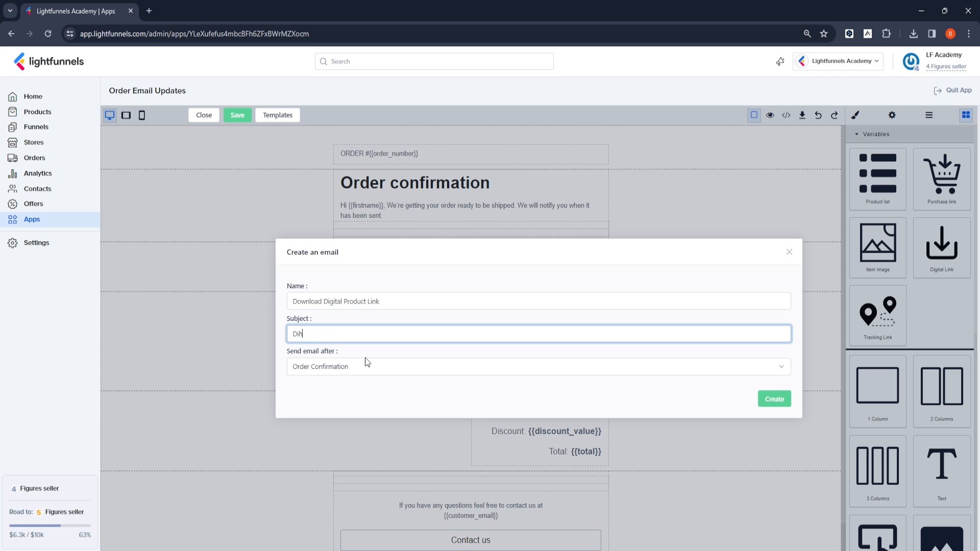
{"action": "type", "text": "Digital"}
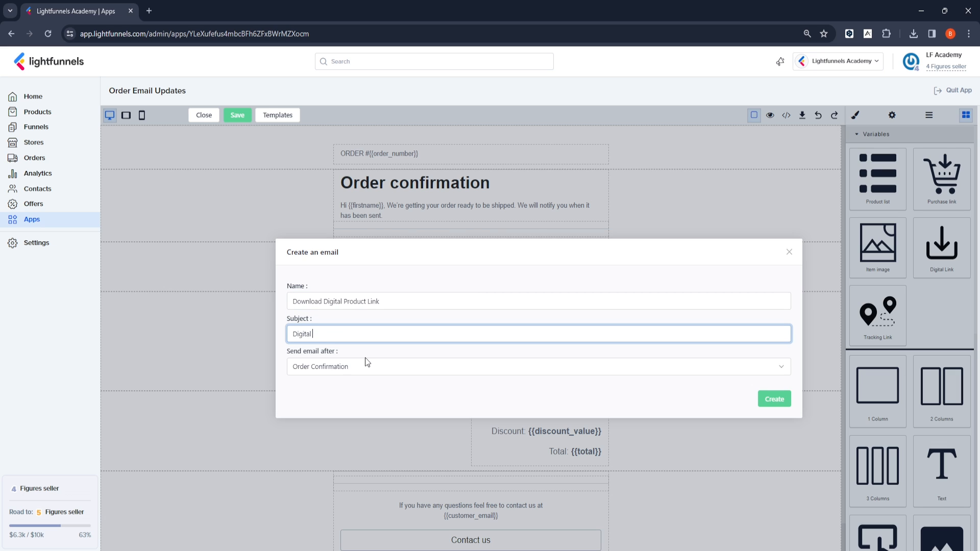
{"action": "type", "text": "Product"}
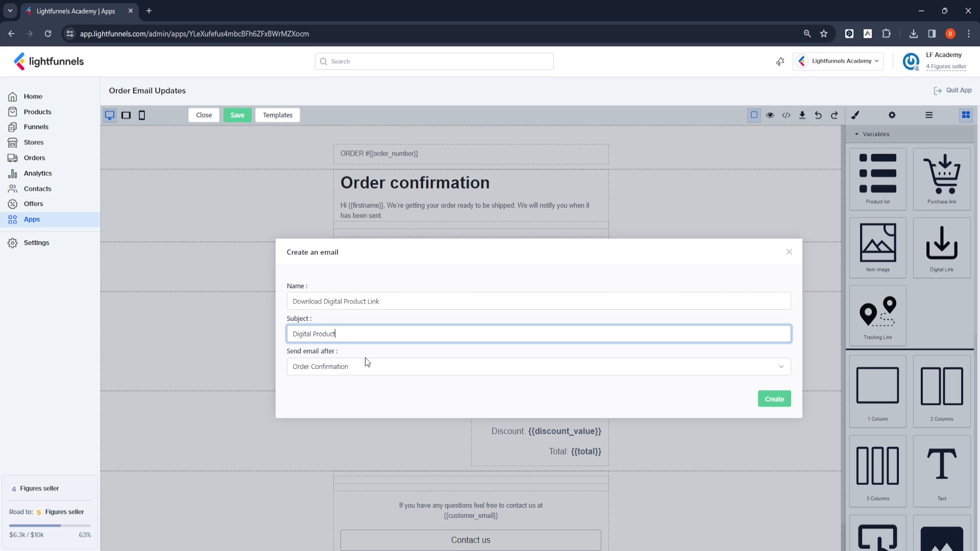
{"action": "mouse_move", "coordinate": [298, 373]}
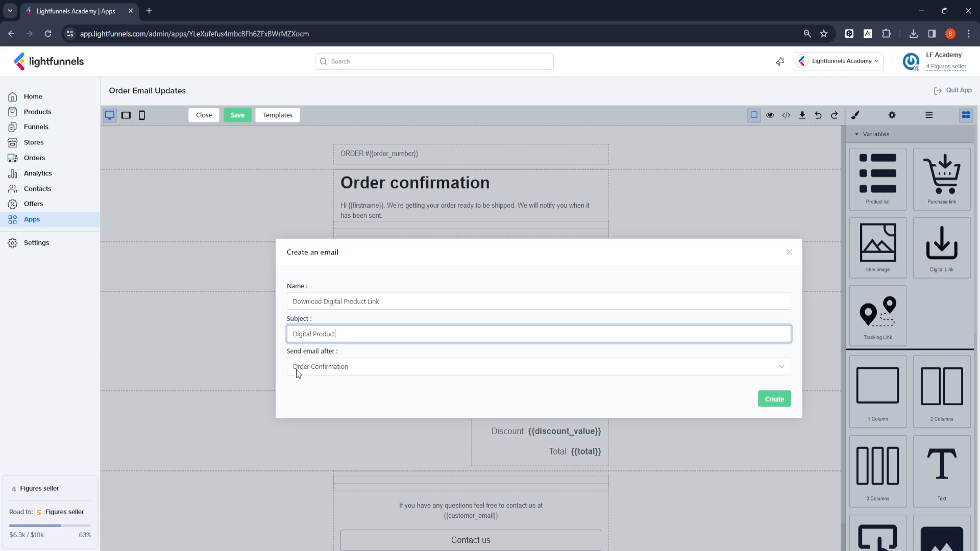
{"action": "mouse_move", "coordinate": [330, 384]}
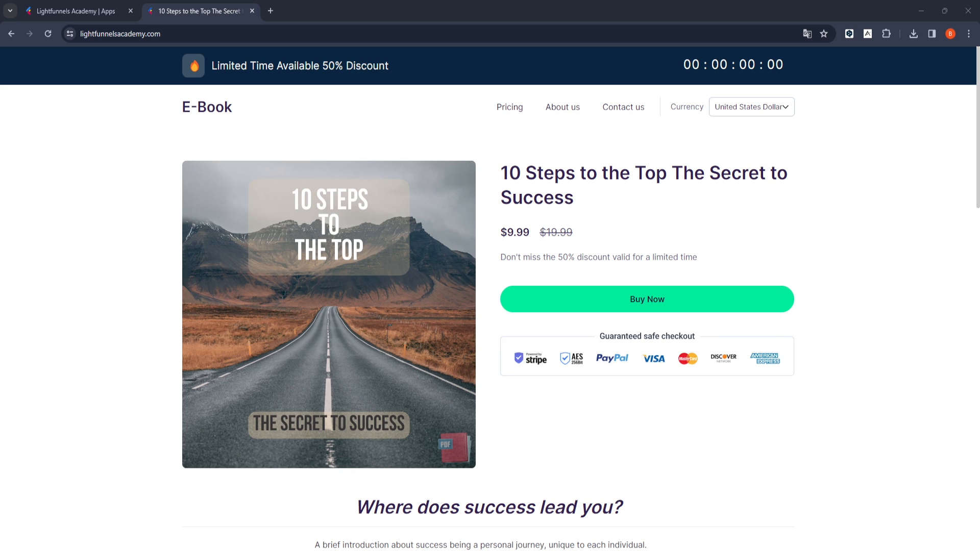
{"action": "left_click", "coordinate": [646, 299]}
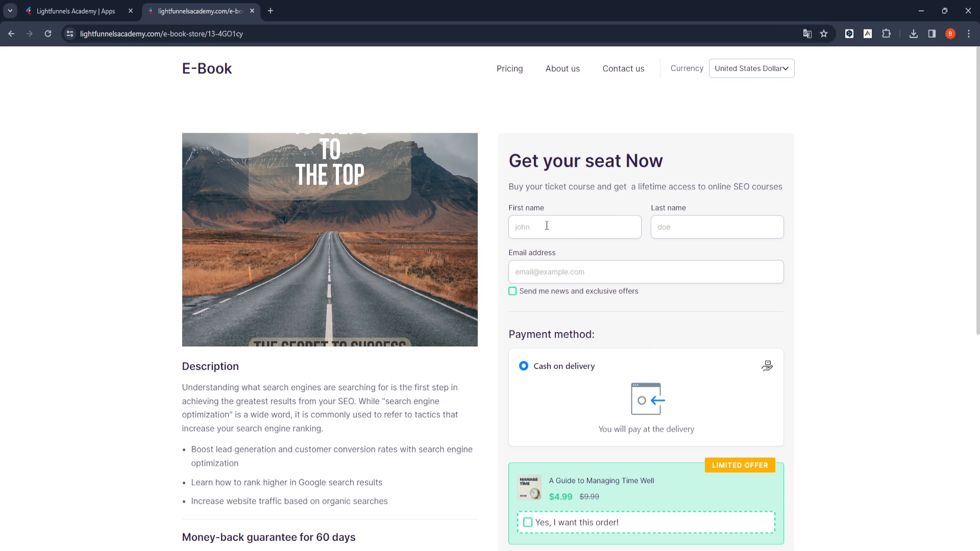
{"action": "type", "text": "Jo"}
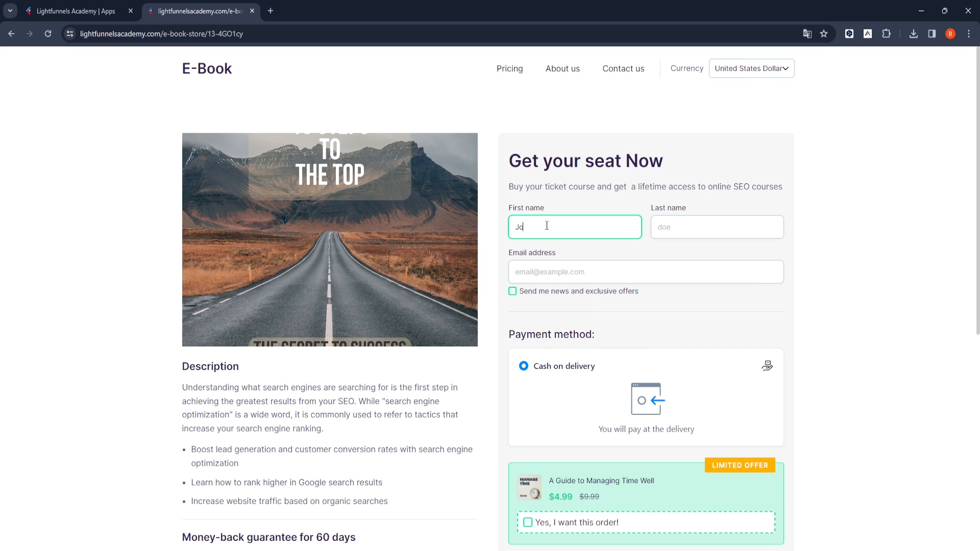
{"action": "type", "text": "Doe"}
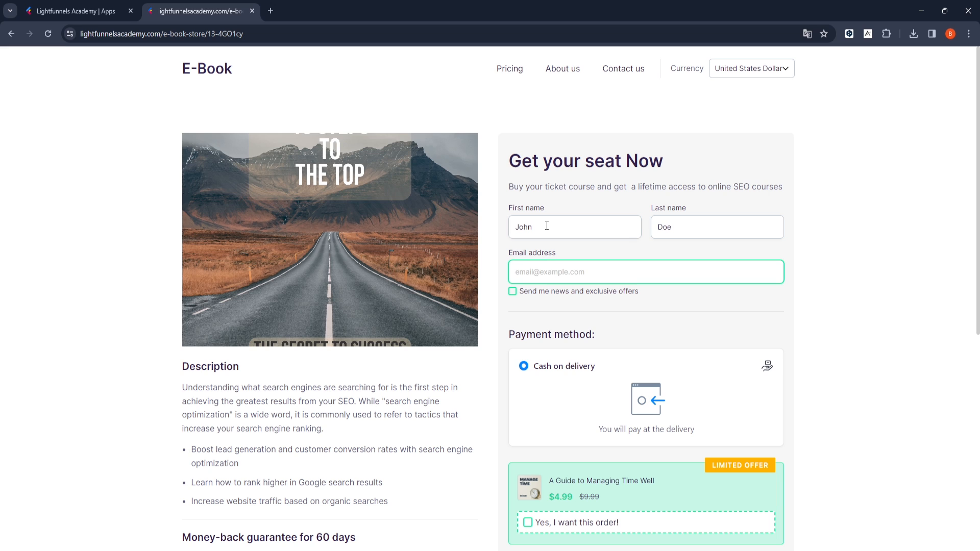
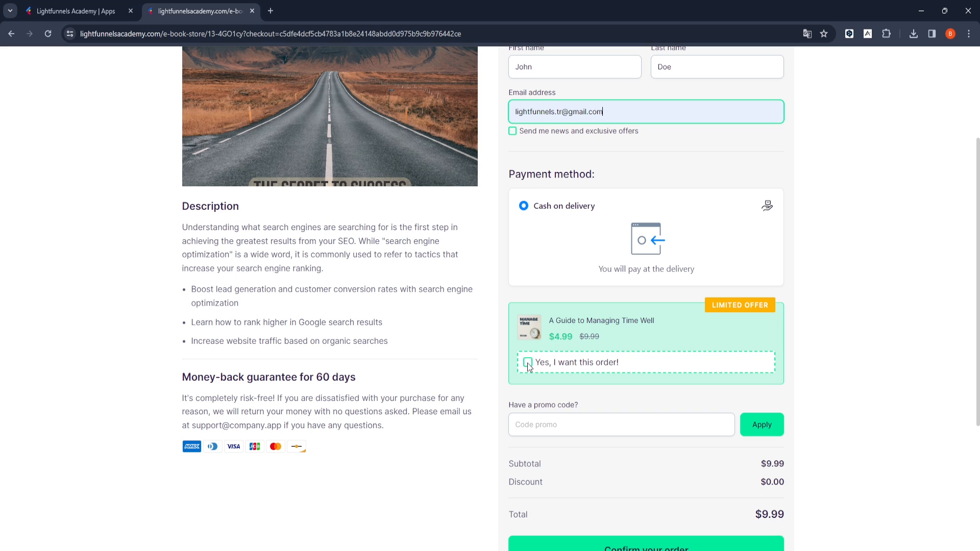
{"action": "left_click", "coordinate": [527, 362]}
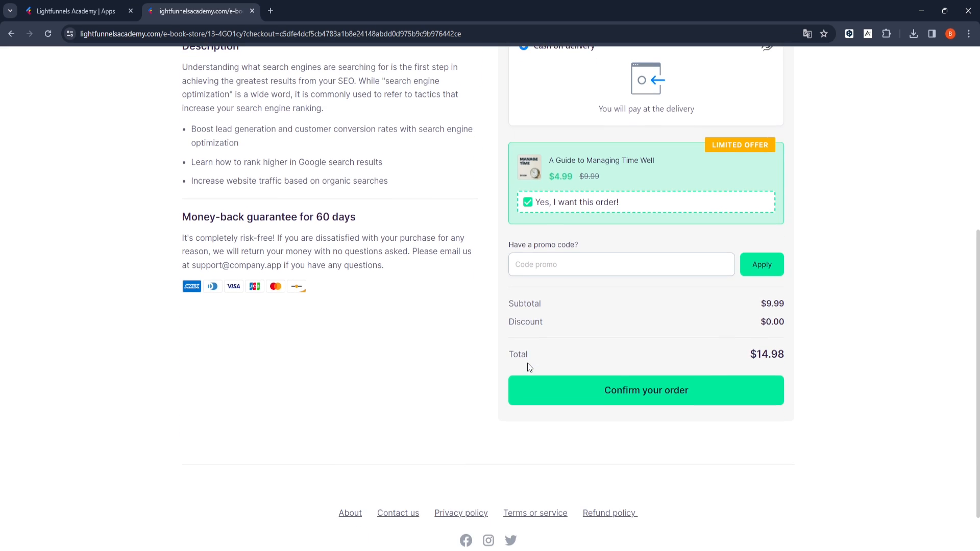
{"action": "mouse_move", "coordinate": [630, 399]}
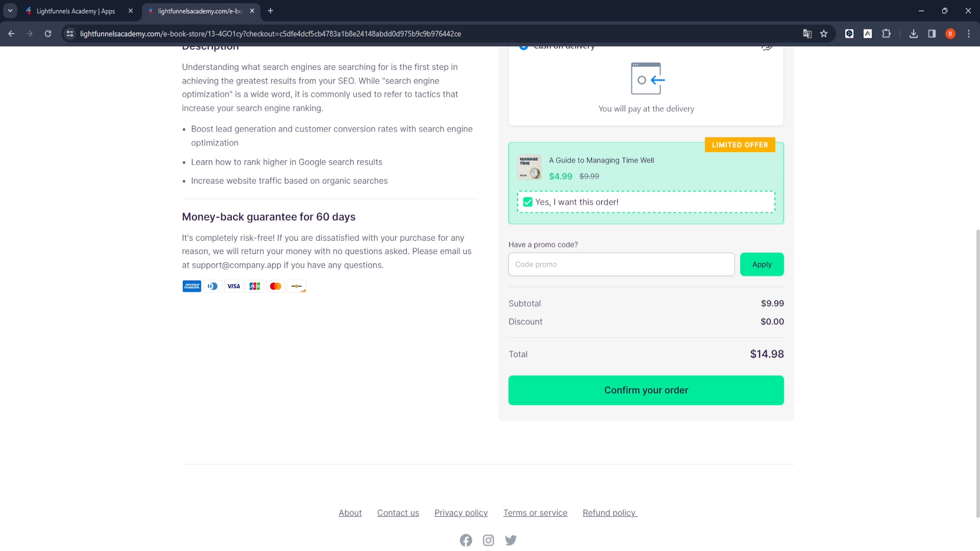
{"action": "mouse_move", "coordinate": [639, 400]}
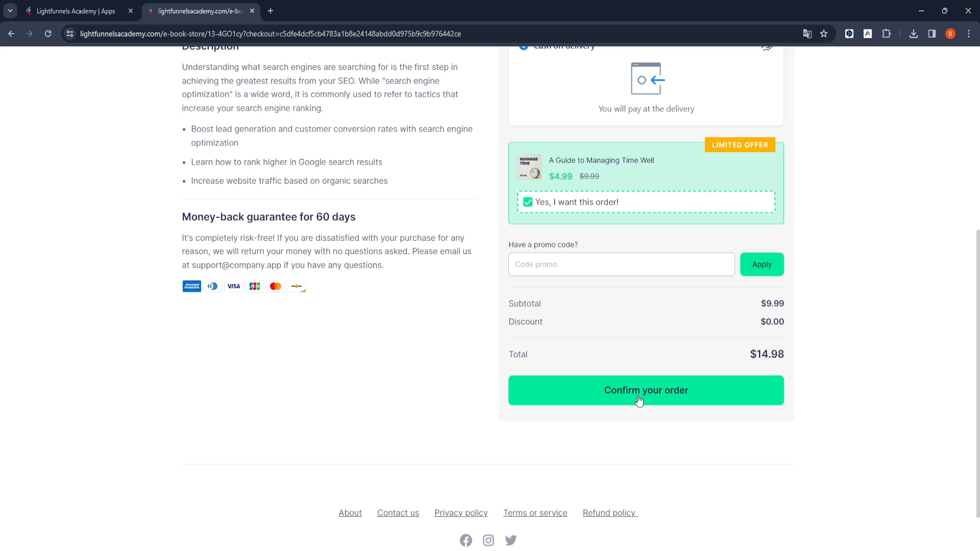
{"action": "left_click", "coordinate": [645, 389]}
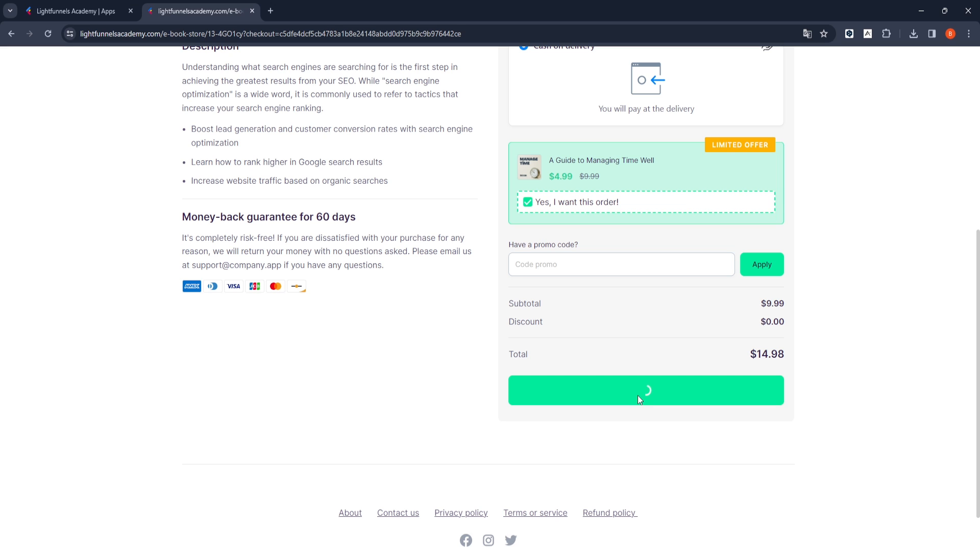
{"action": "left_click", "coordinate": [645, 390]}
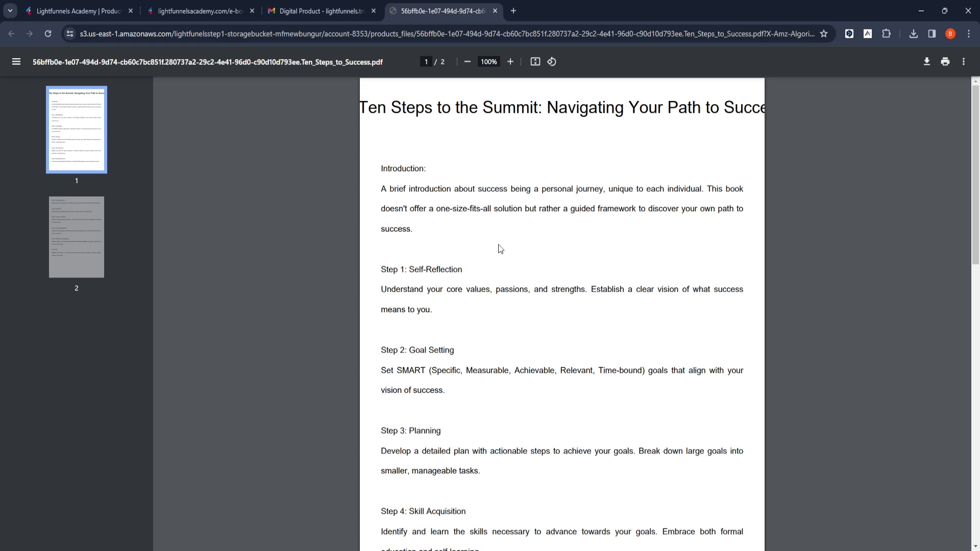
- Check the Gmail order email's download links for both purchased items
{"action": "left_click", "coordinate": [318, 10]}
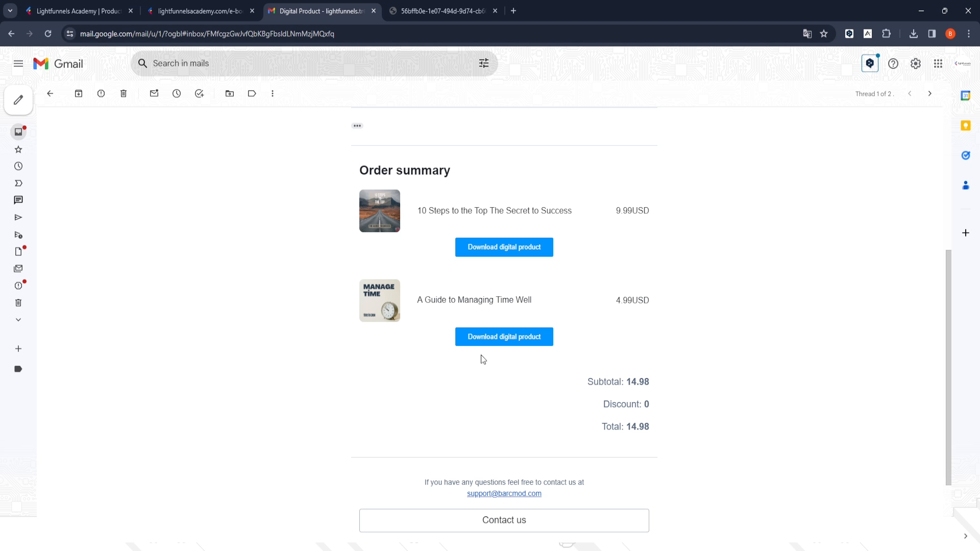
{"action": "left_click", "coordinate": [503, 247]}
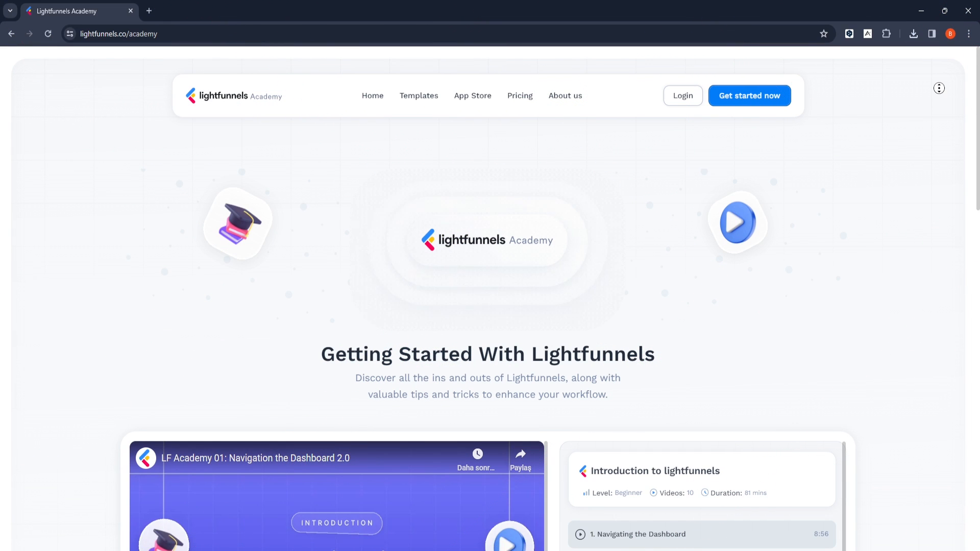
- Scroll through the Lightfunnels Academy page and the templates gallery
{"action": "scroll", "scroll_direction": "down", "scroll_amount": 3}
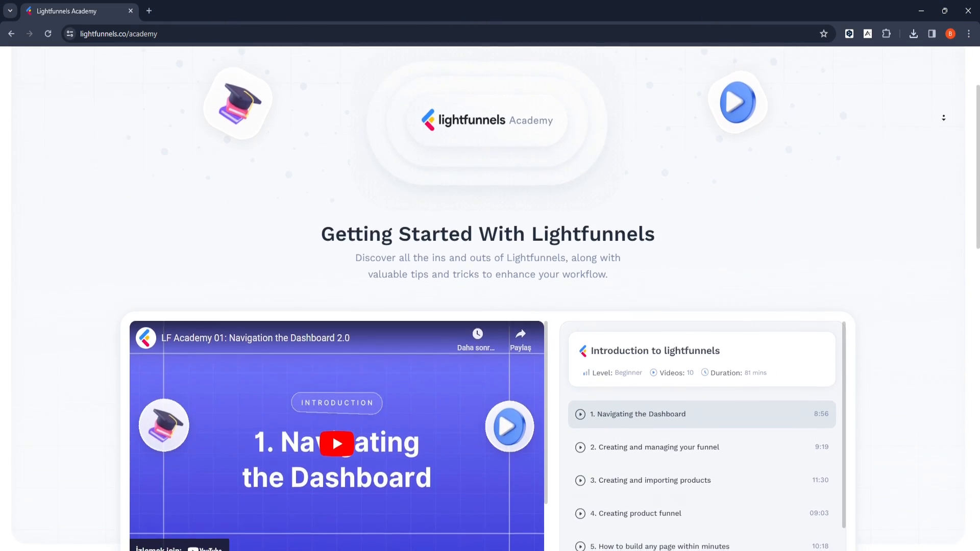
{"action": "scroll", "scroll_direction": "down", "scroll_amount": 3}
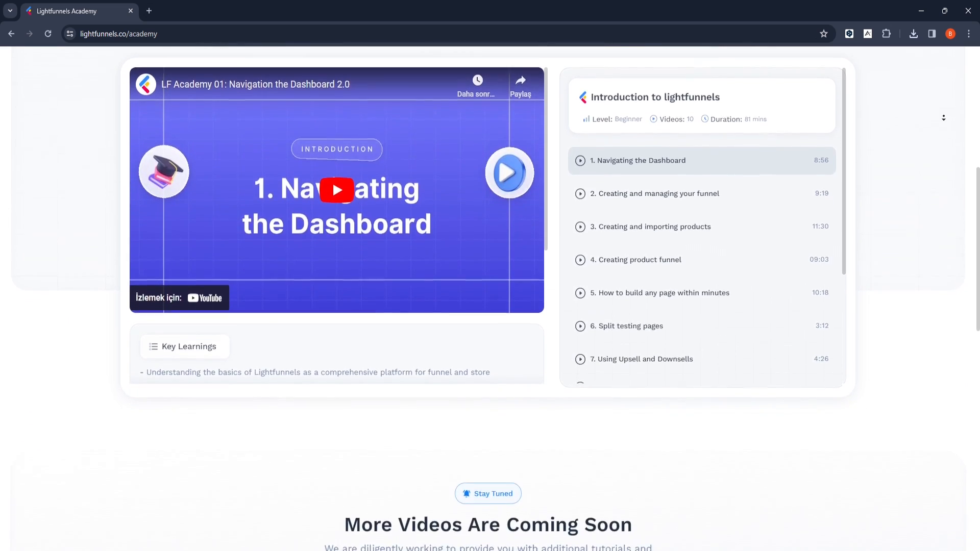
{"action": "scroll", "scroll_direction": "down", "scroll_amount": 3}
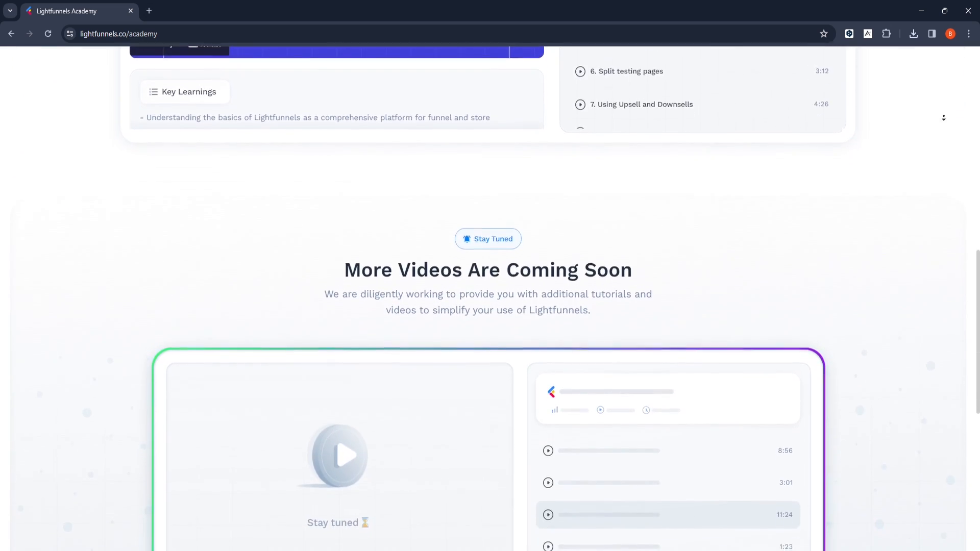
{"action": "scroll", "scroll_direction": "down", "scroll_amount": 3}
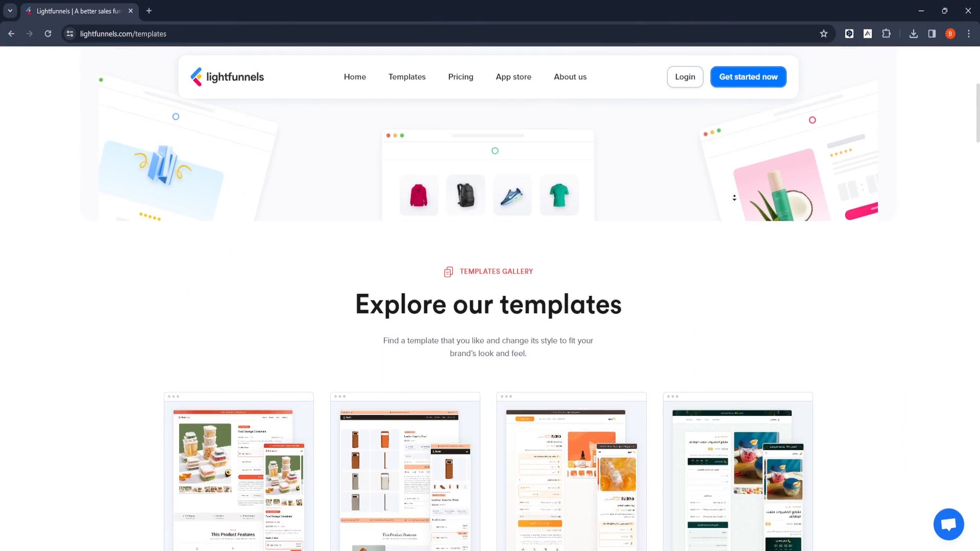
{"action": "scroll", "scroll_direction": "down", "scroll_amount": 3}
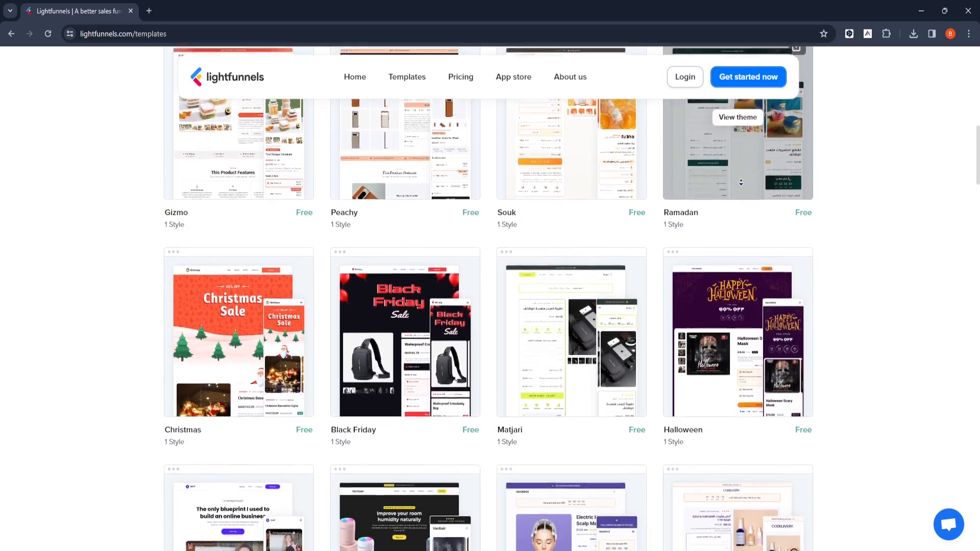
{"action": "scroll", "scroll_direction": "down", "scroll_amount": 3}
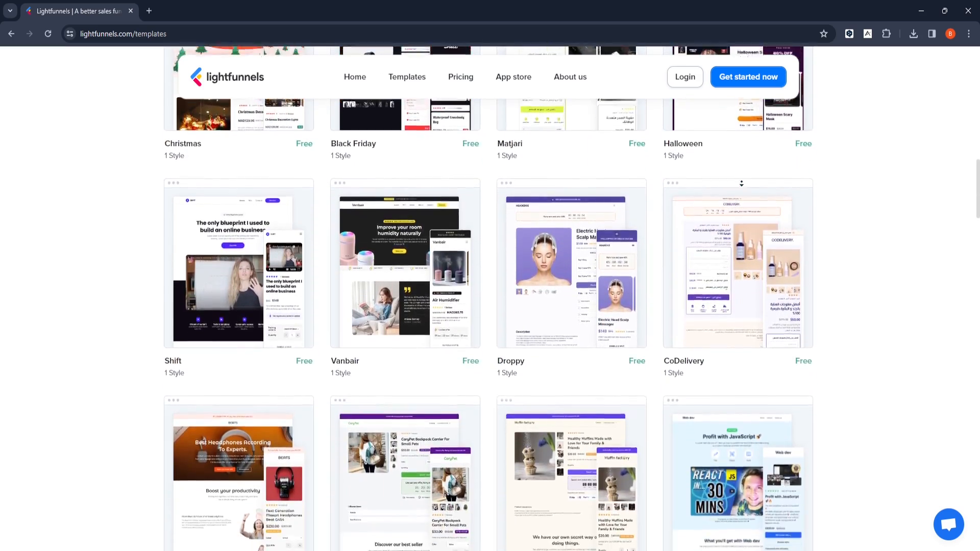
{"action": "scroll", "scroll_direction": "down", "scroll_amount": 3}
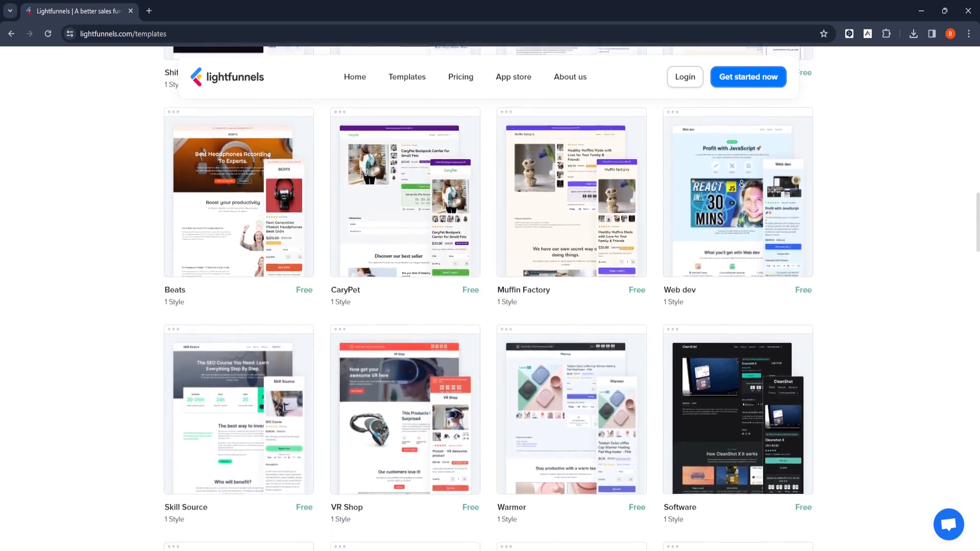
{"action": "scroll", "scroll_direction": "down", "scroll_amount": 3}
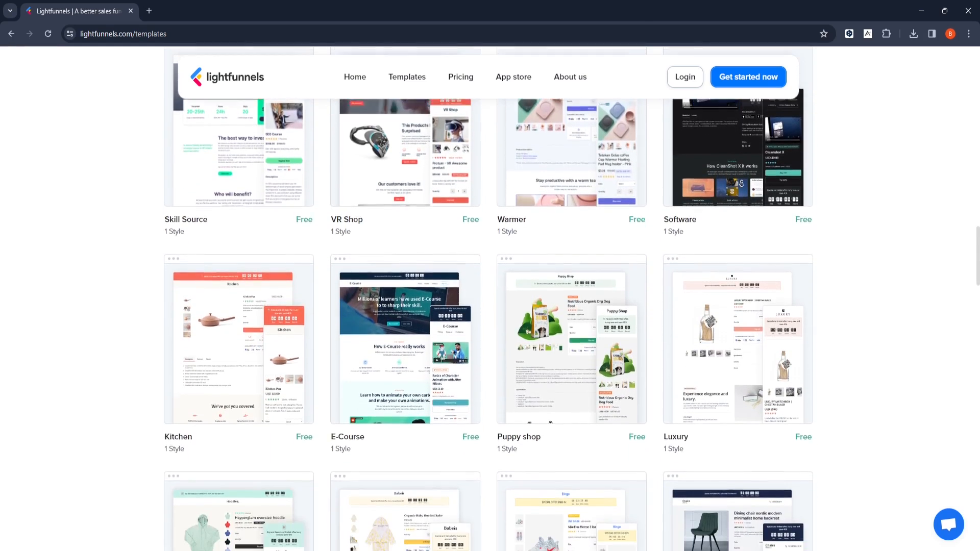
- View the pricing page with the Newbie, Standard and COD plans
{"action": "left_click", "coordinate": [460, 76]}
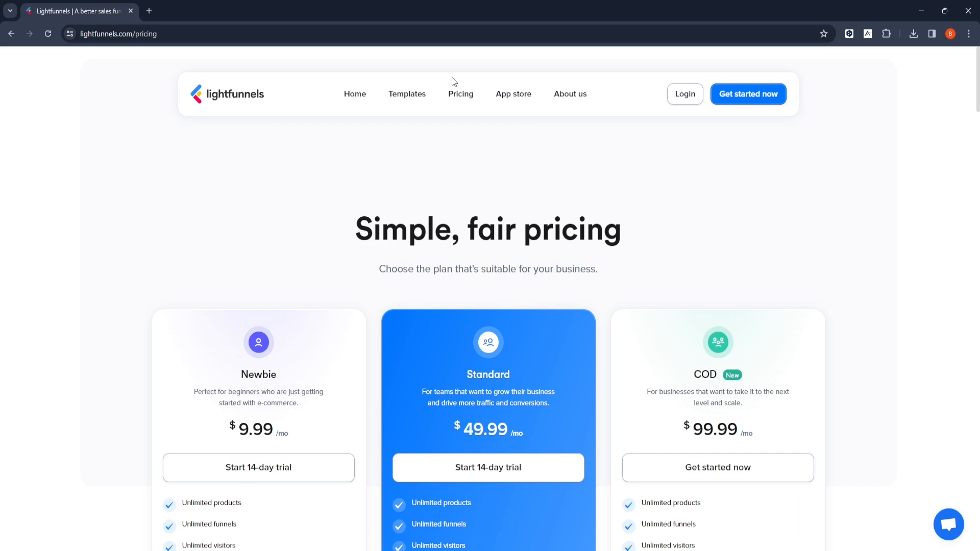
{"action": "mouse_move", "coordinate": [641, 174]}
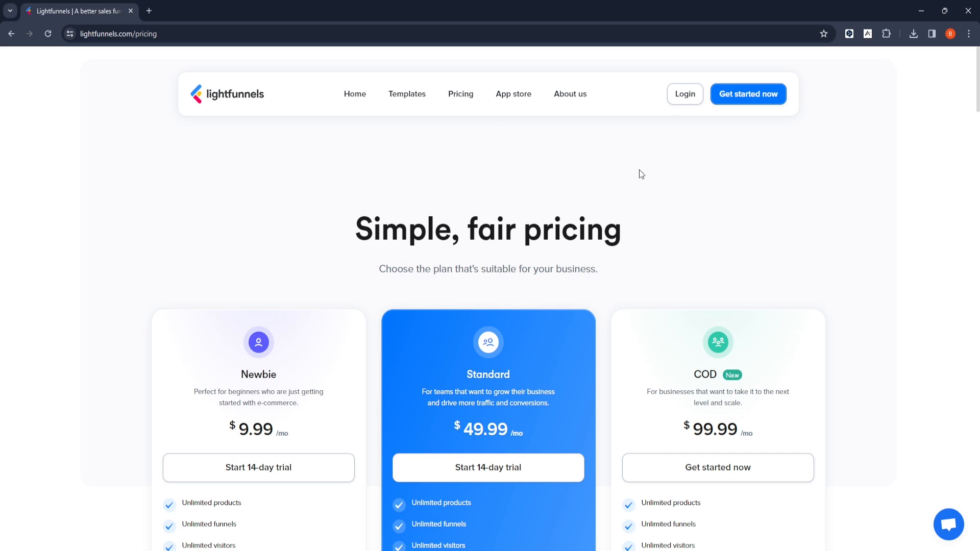
{"action": "scroll", "scroll_direction": "down", "scroll_amount": 3}
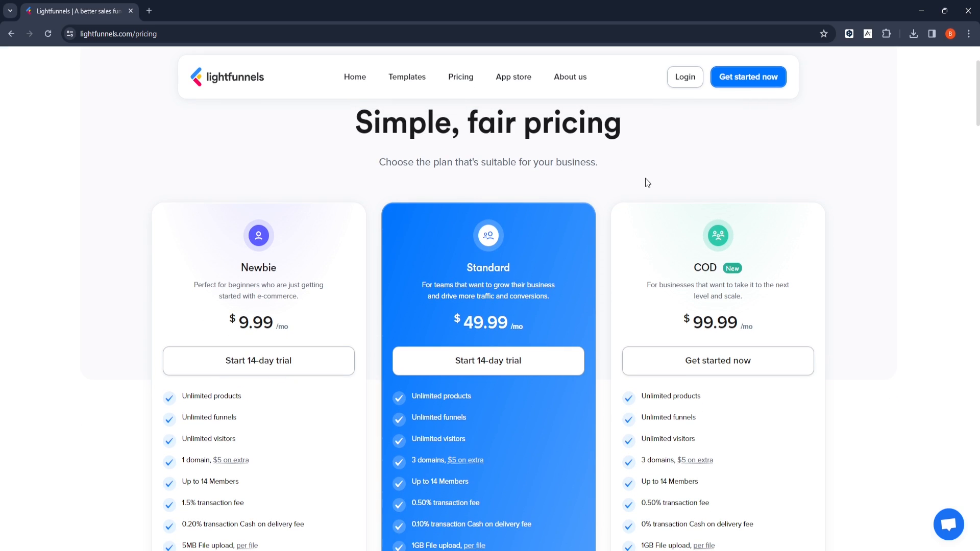